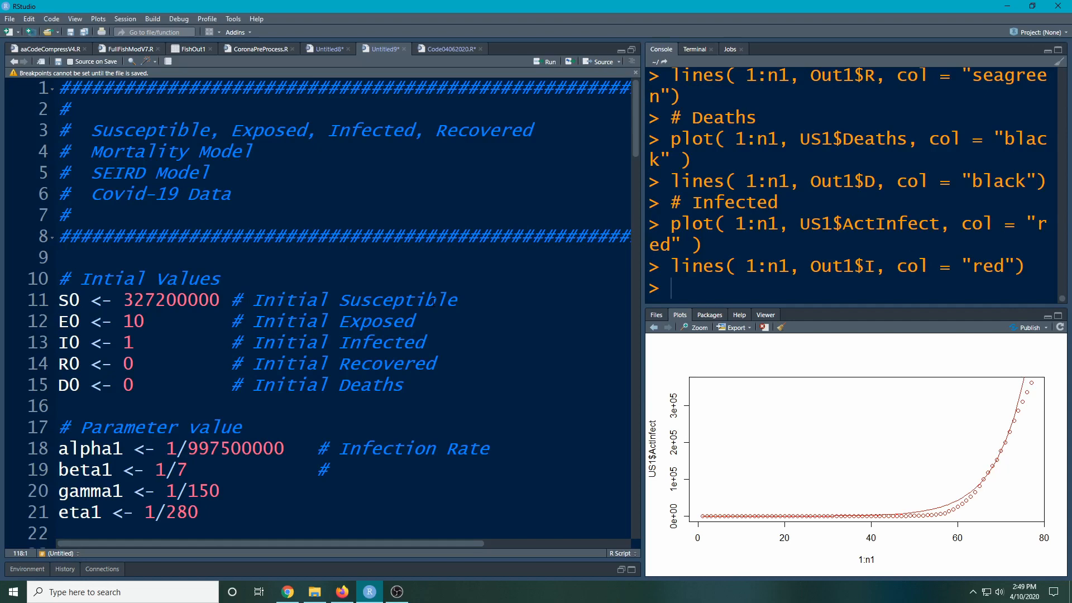
Scroll down the script to the SEIRD1 model fit and Infected plot block around lines 99–108
scroll(down, 3)
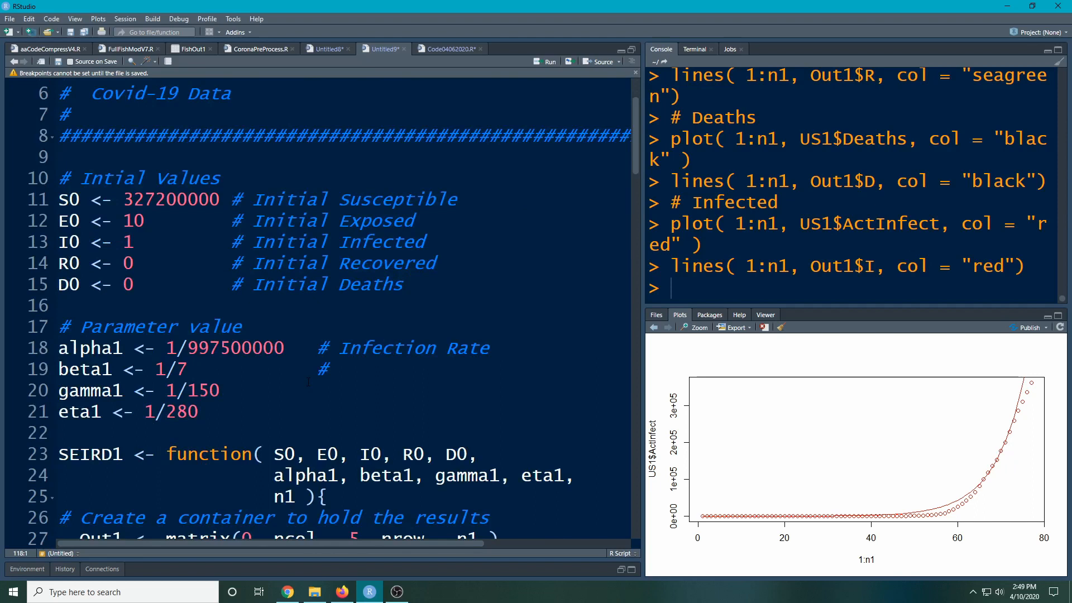
scroll(up, 3)
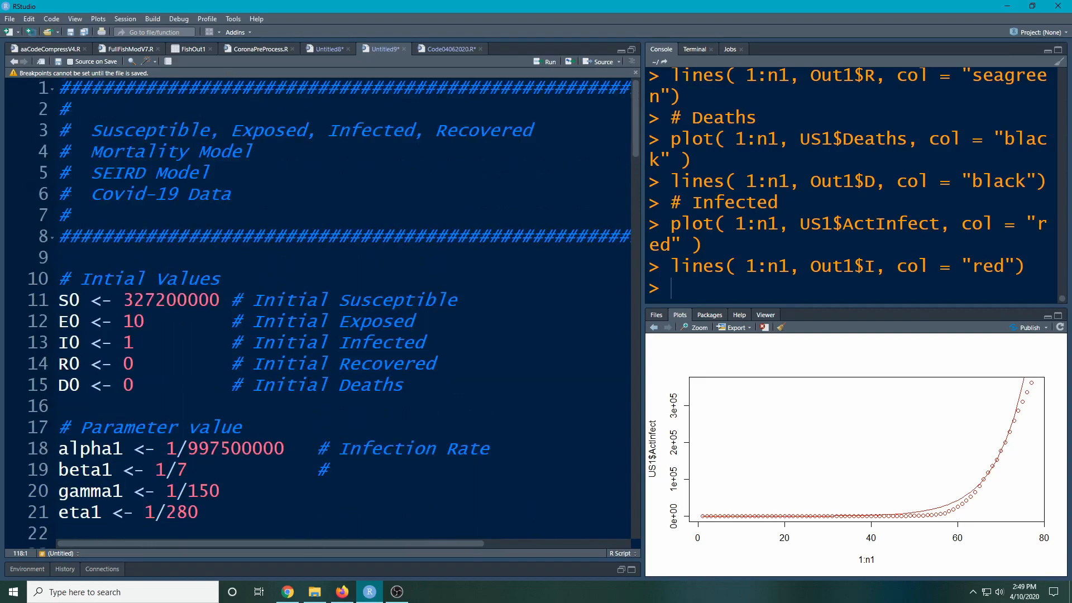
scroll(down, 3)
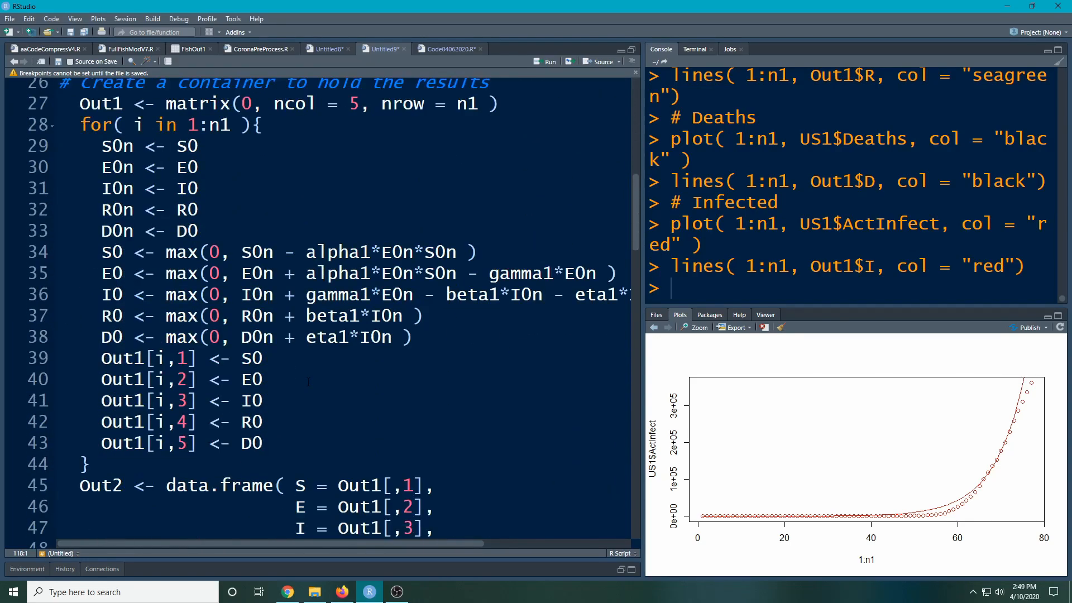
scroll(down, 3)
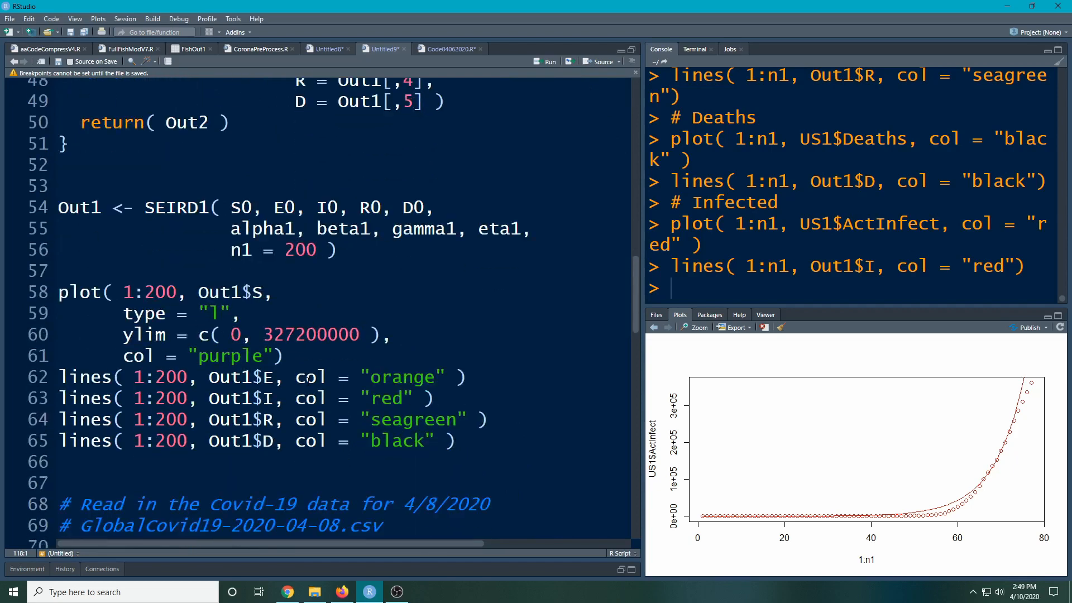
scroll(down, 3)
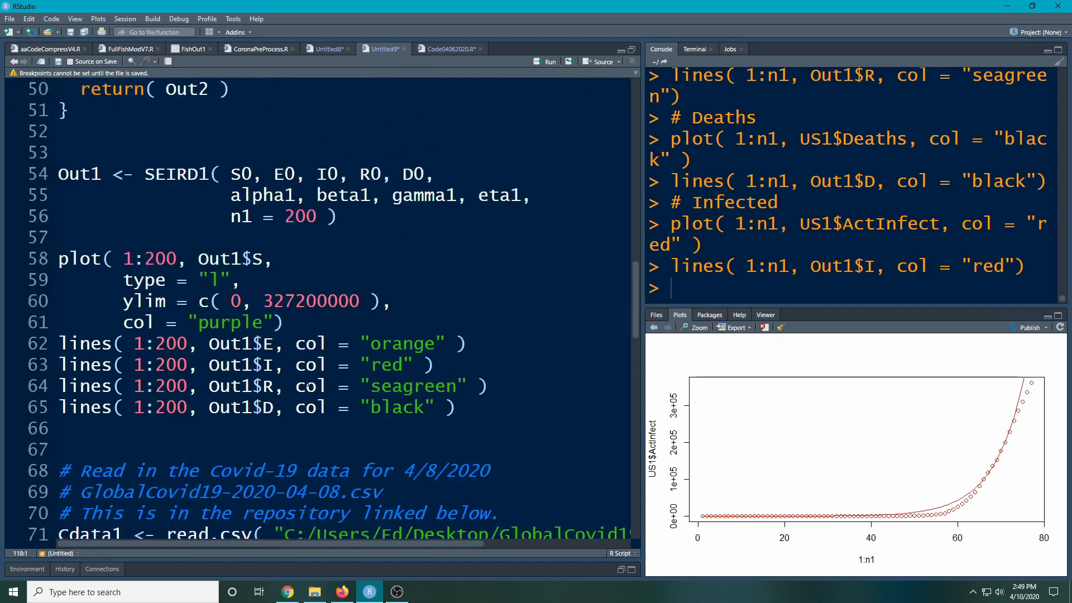
scroll(down, 3)
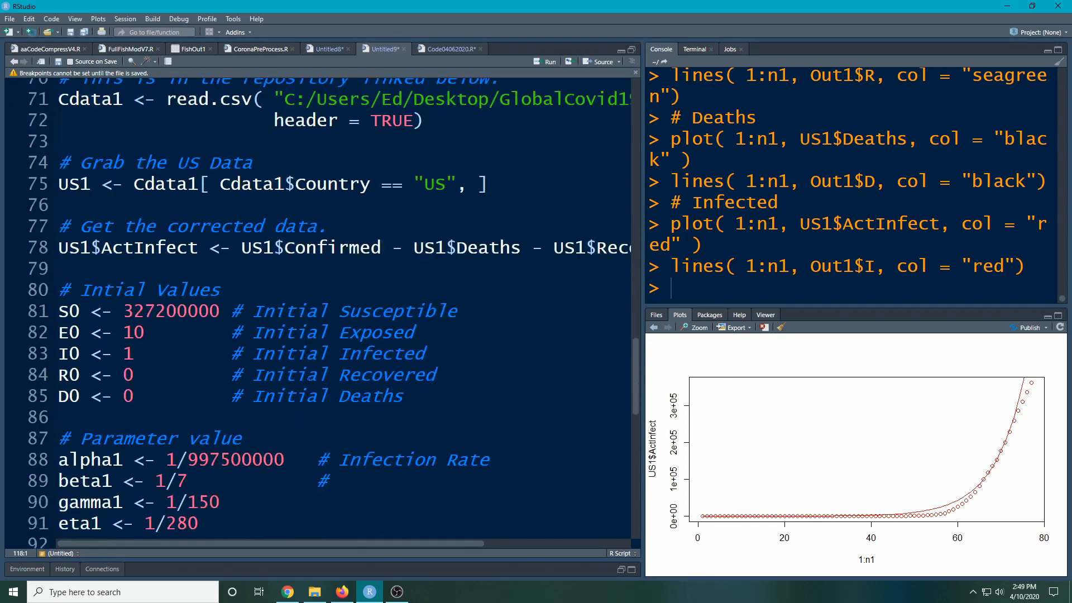
scroll(down, 3)
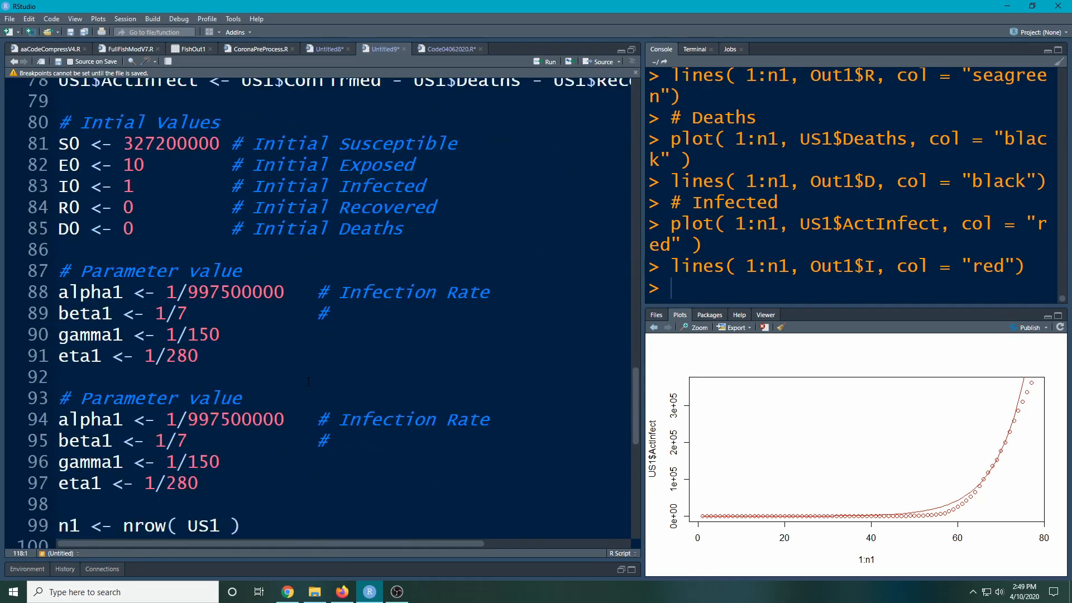
scroll(down, 3)
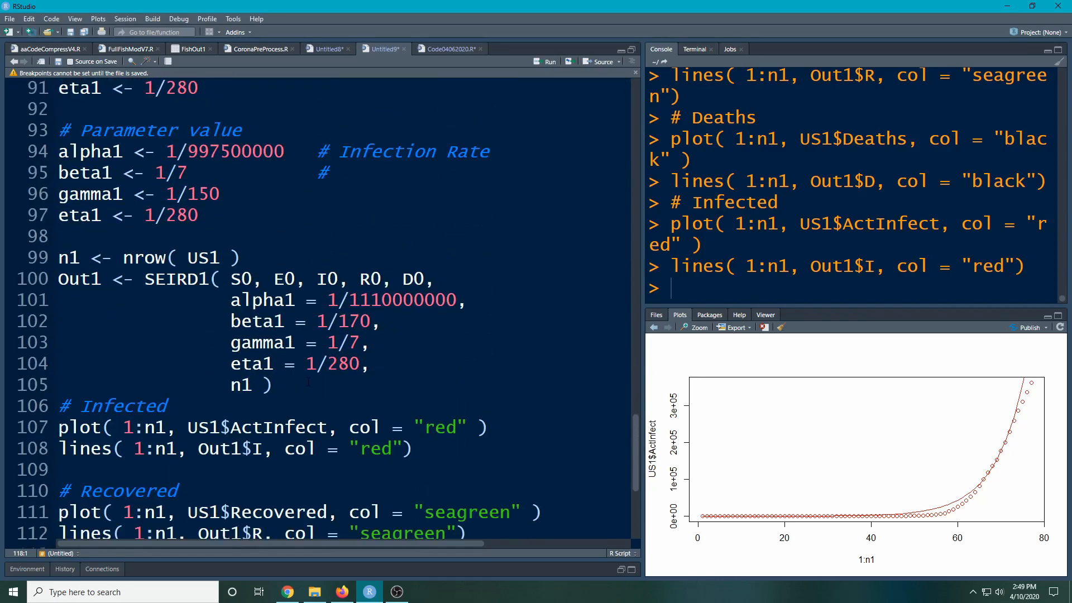
scroll(down, 3)
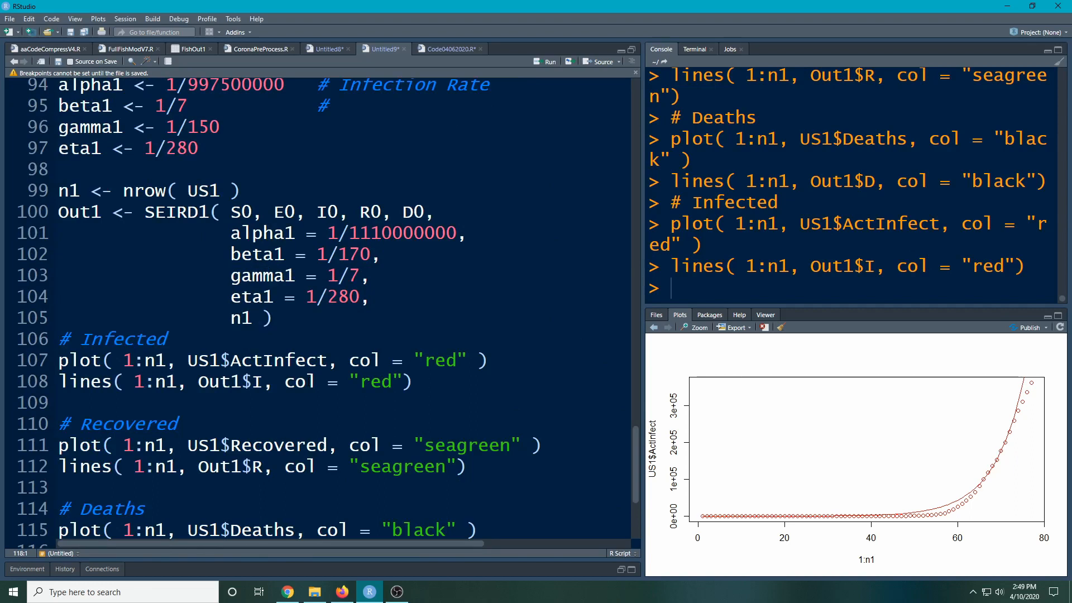
scroll(down, 3)
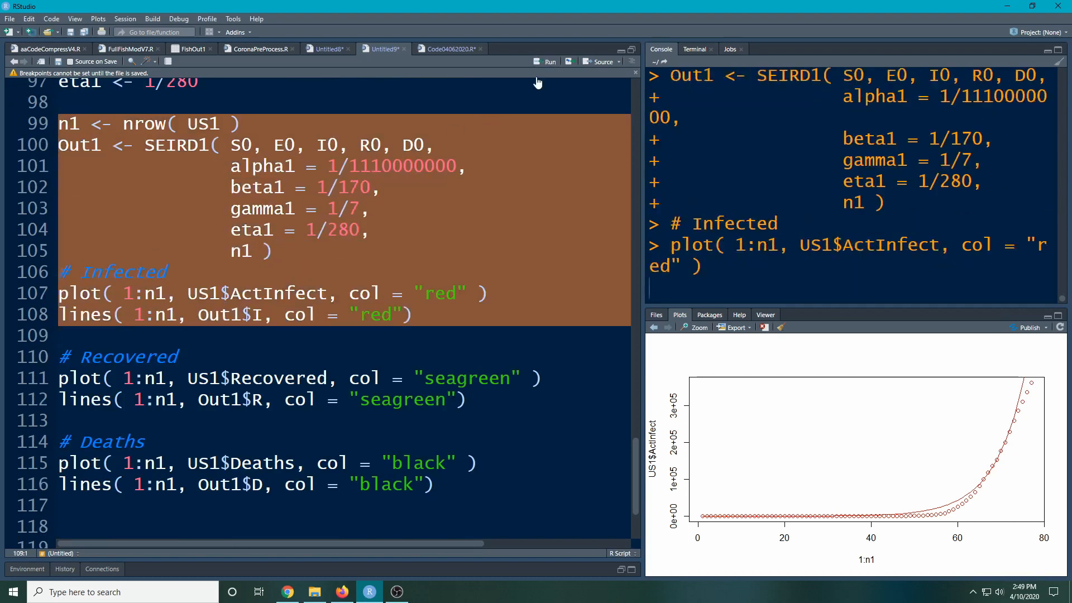
Run the model fit with the Infected plot, then the Recovered and Deaths plotting blocks in turn
click(549, 61)
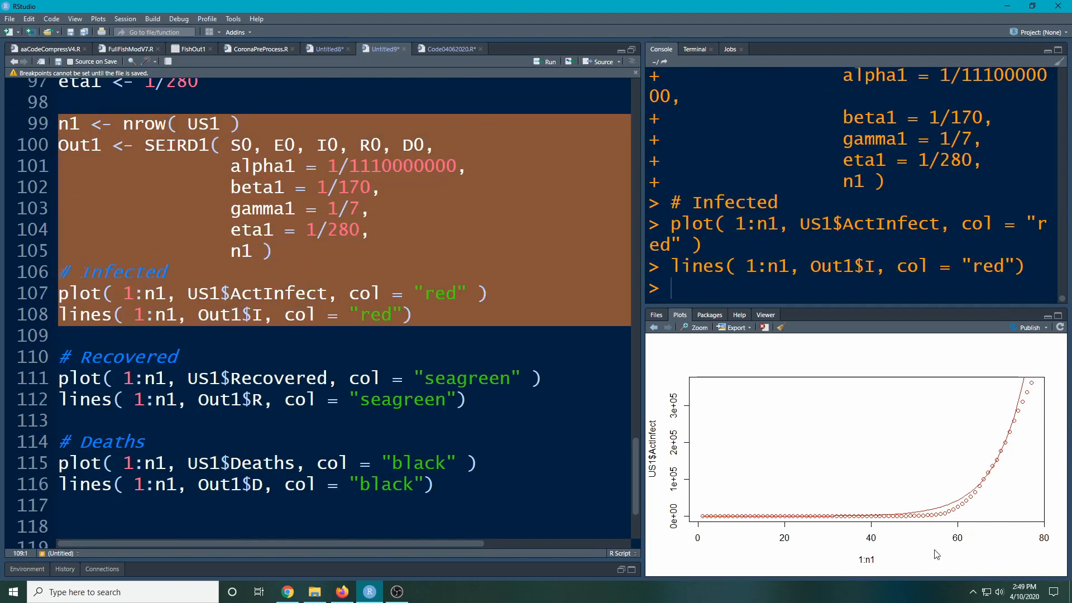
mouse_move(812, 441)
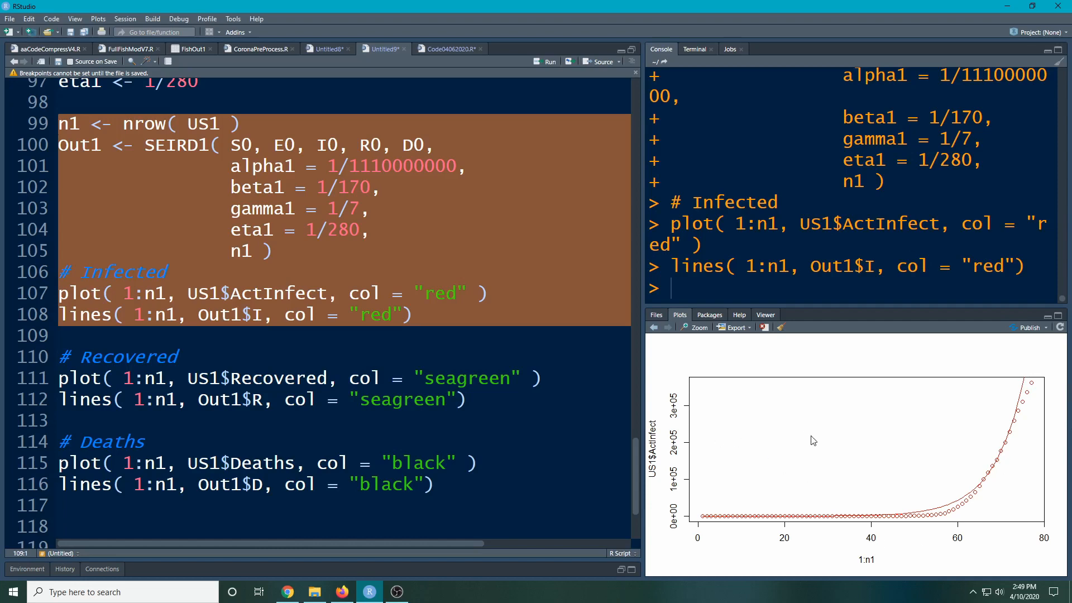
mouse_move(969, 522)
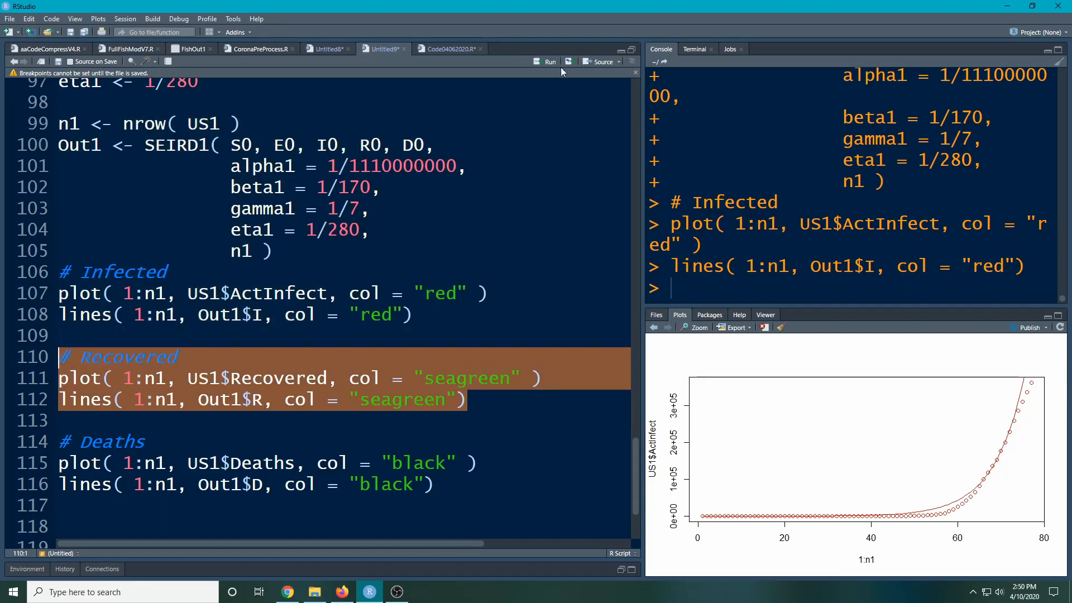
click(550, 61)
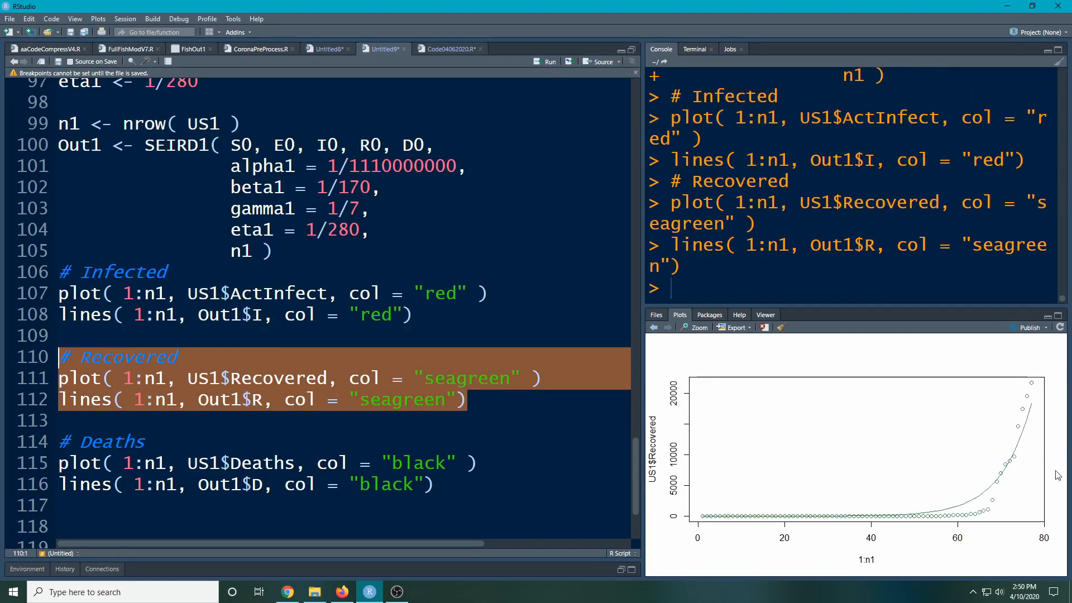
mouse_move(1040, 373)
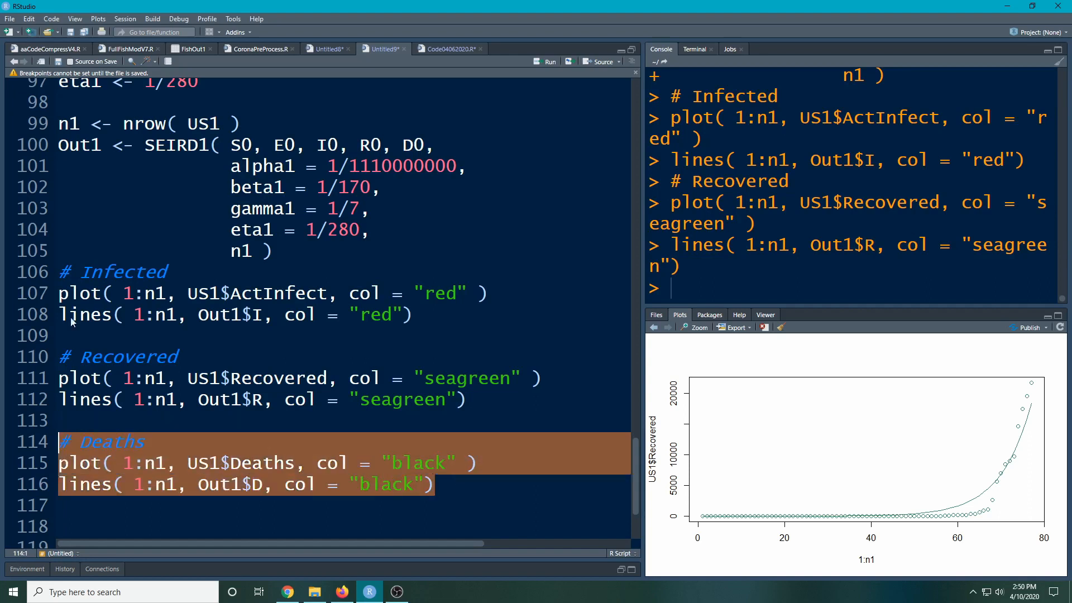
click(550, 61)
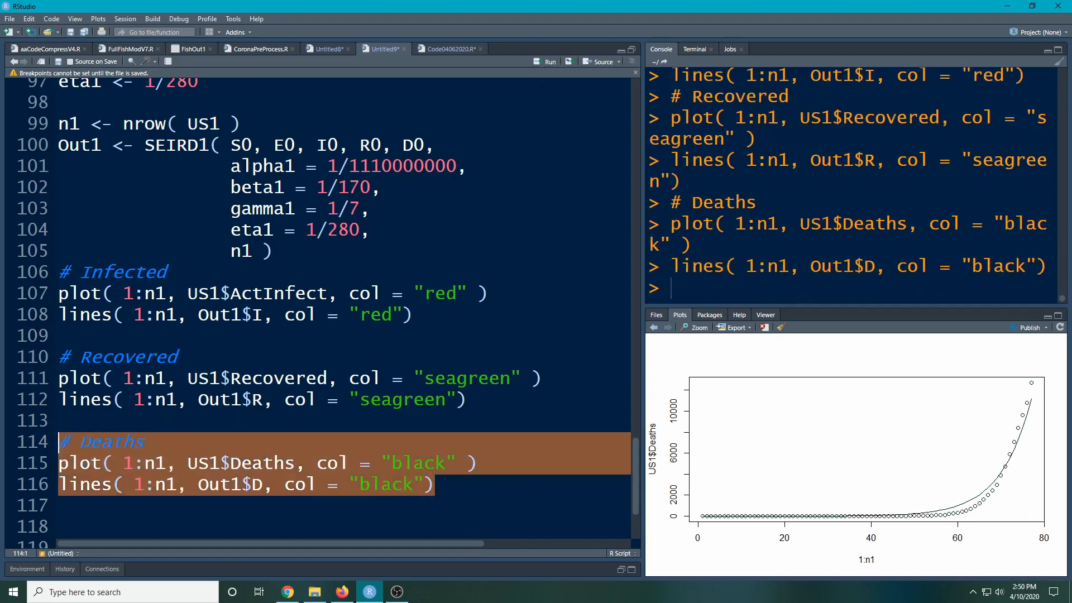
mouse_move(941, 513)
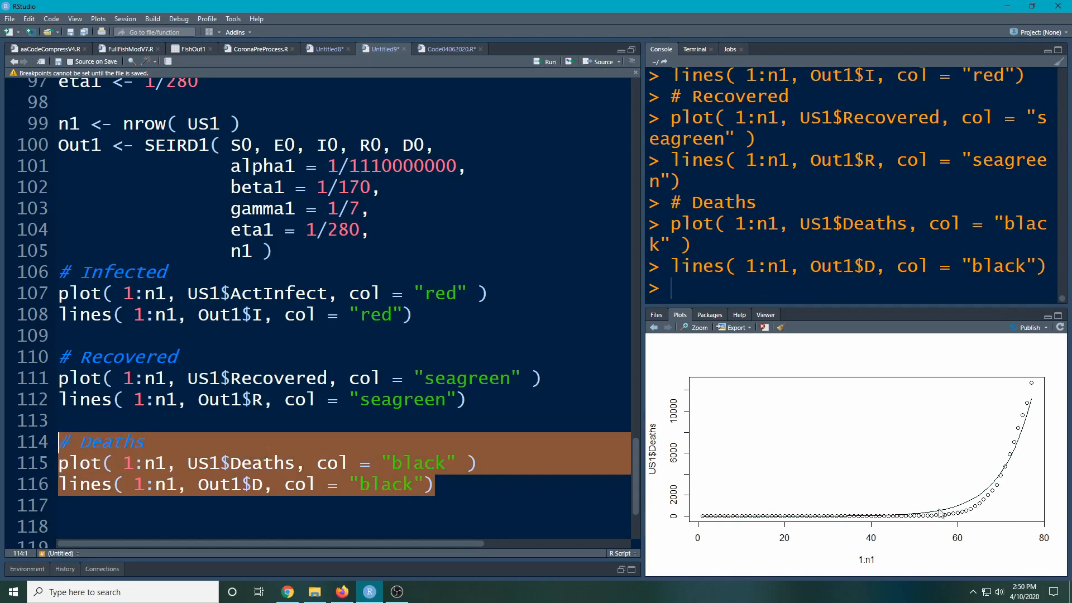
mouse_move(995, 498)
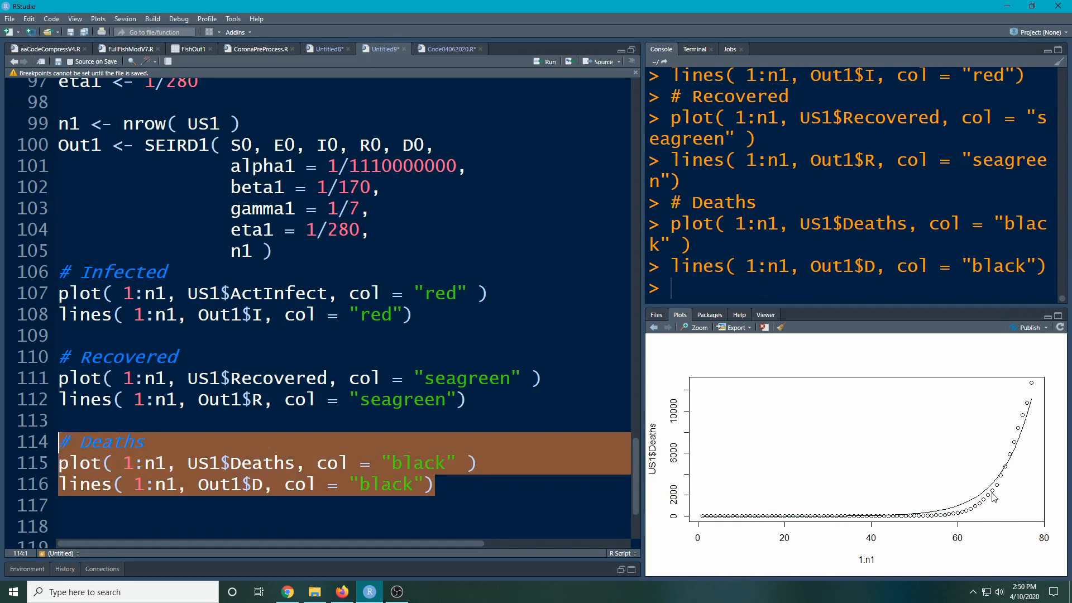
mouse_move(1003, 487)
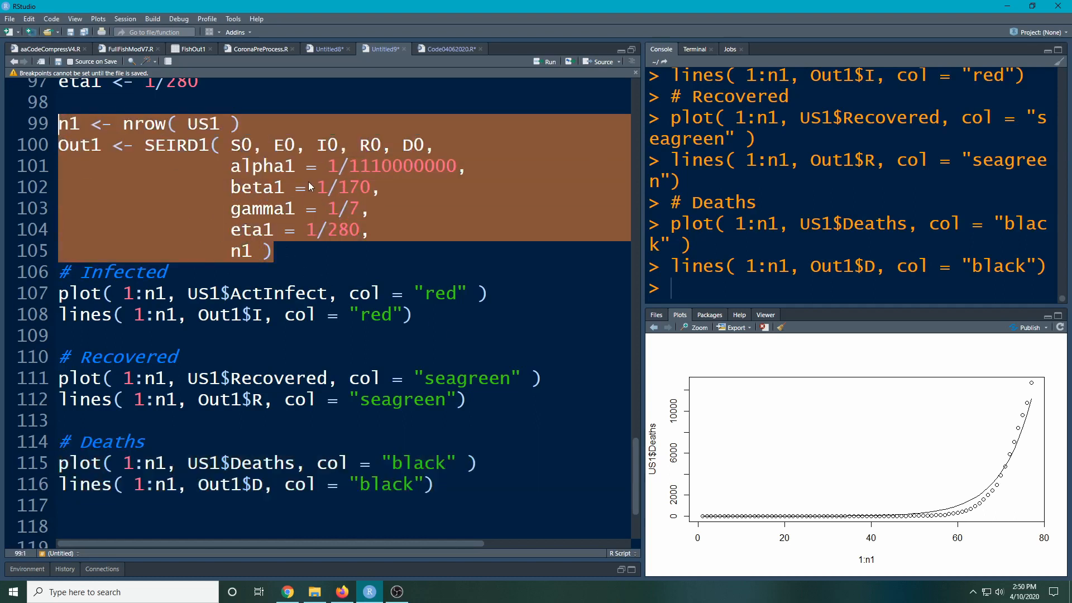
Move to the empty lines at the end of the script below the Deaths section
click(176, 356)
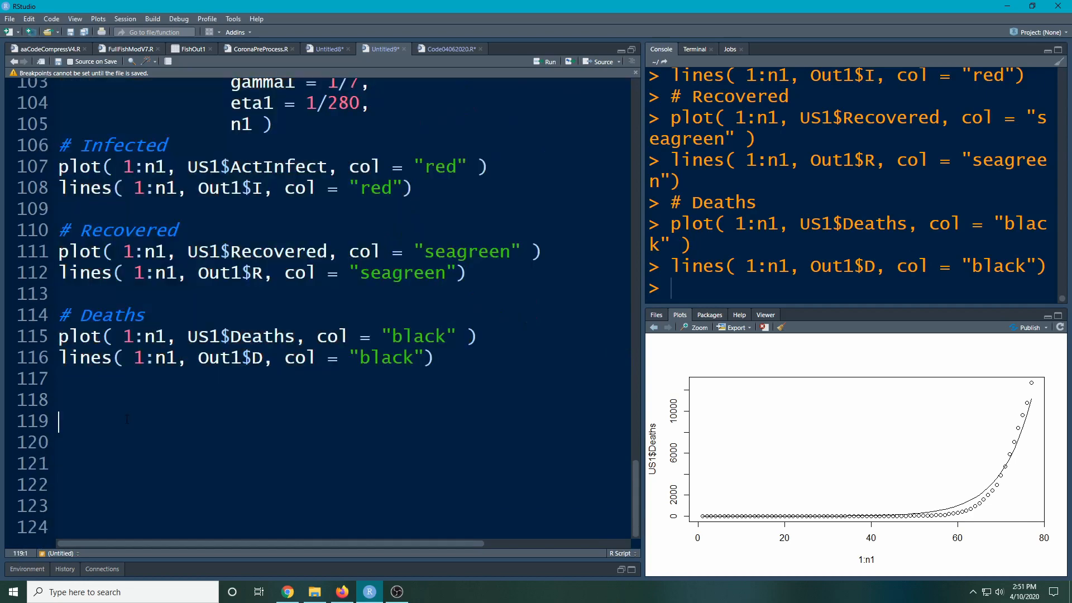
scroll(down, 3)
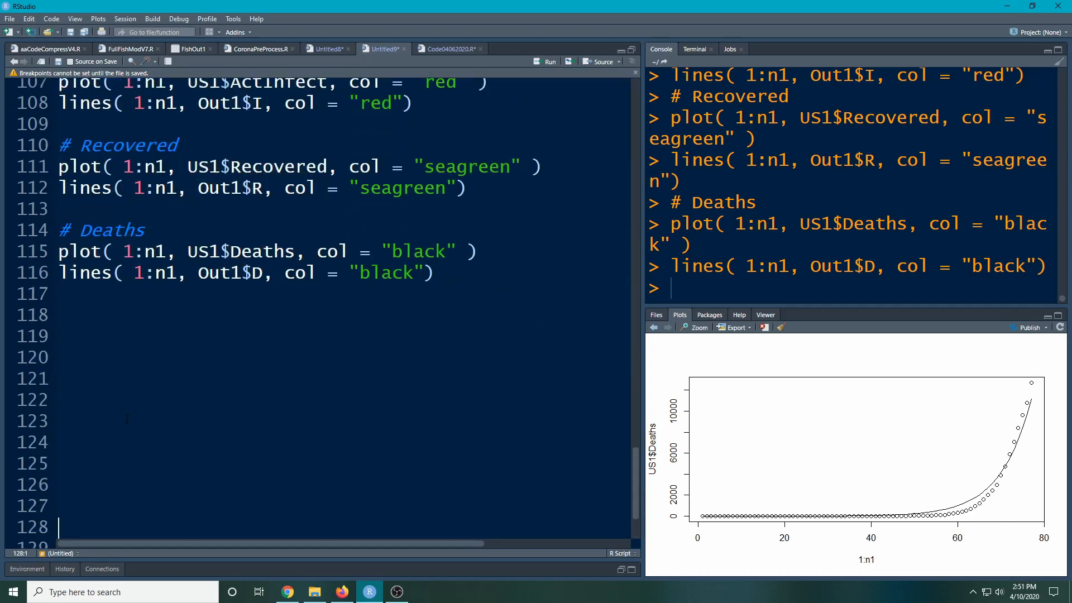
click(62, 336)
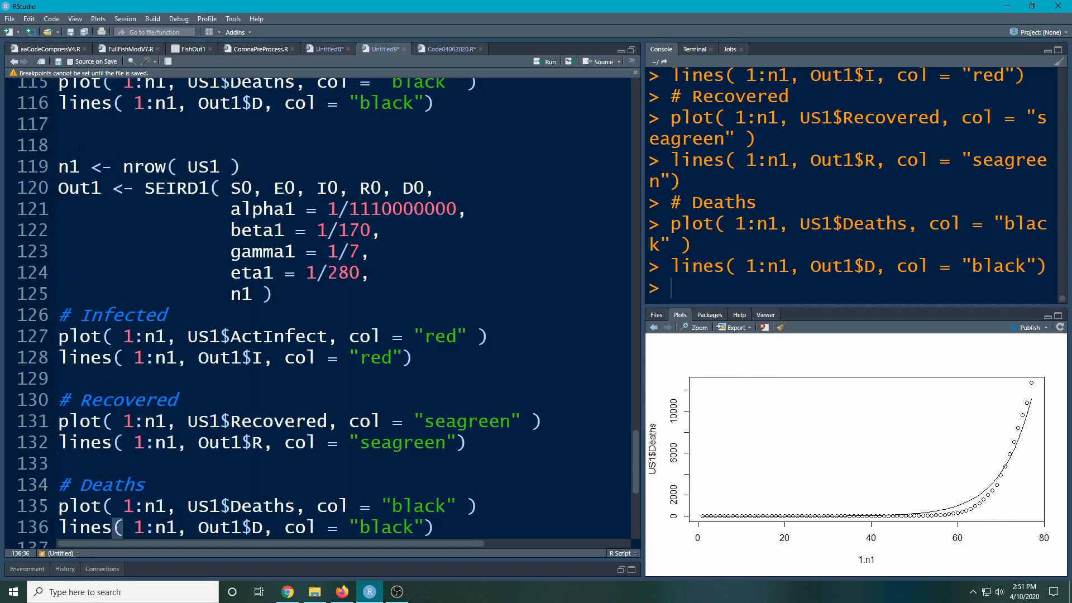
Write the comment '# Forecast into the future (Extrapolation)' to head the new section
text(# FO)
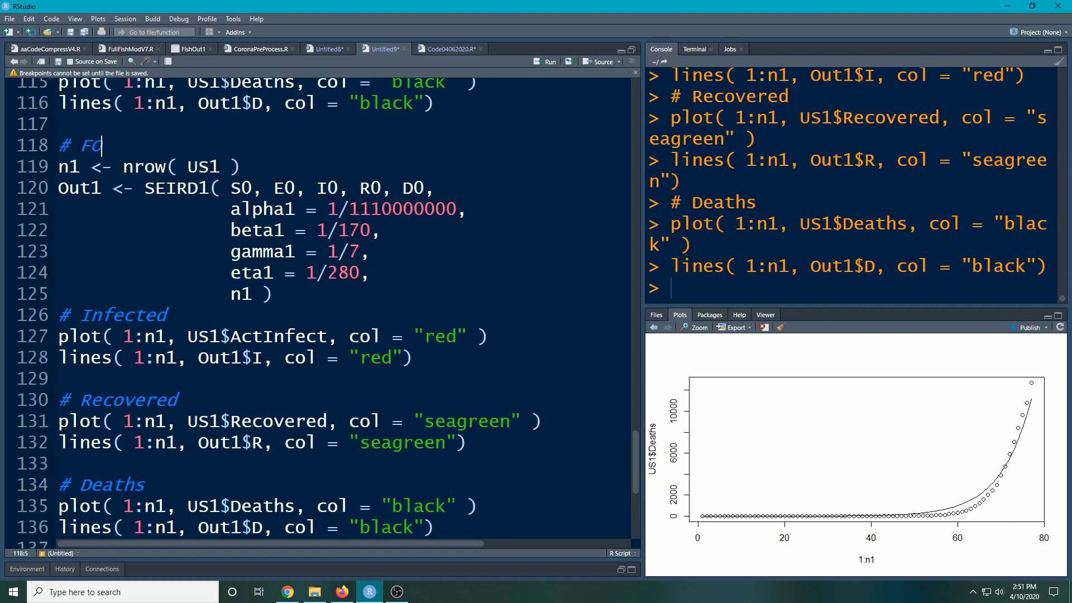
text(recast into the)
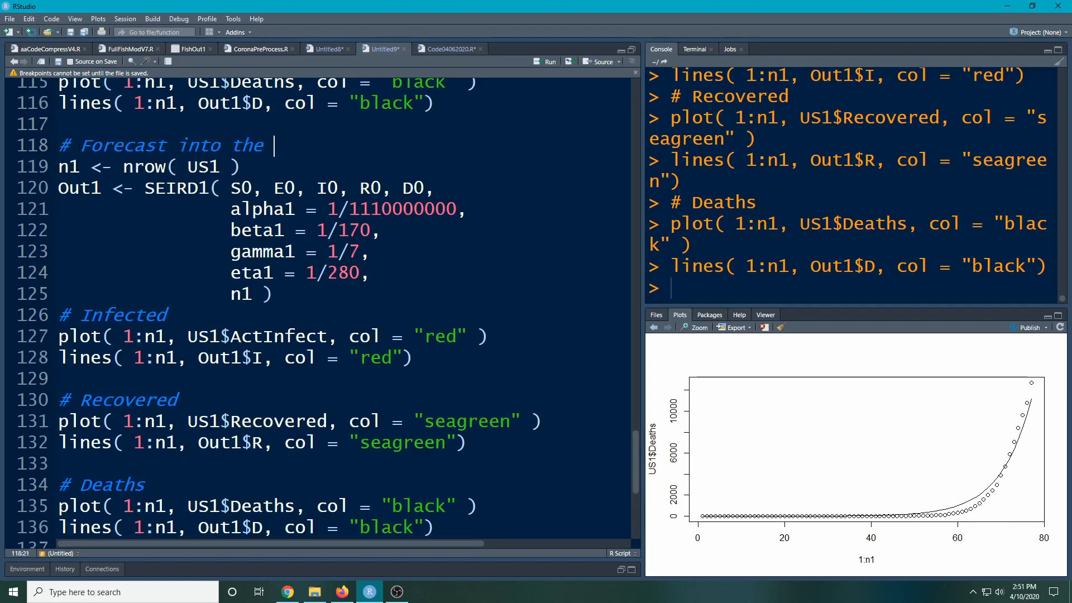
text(futr)
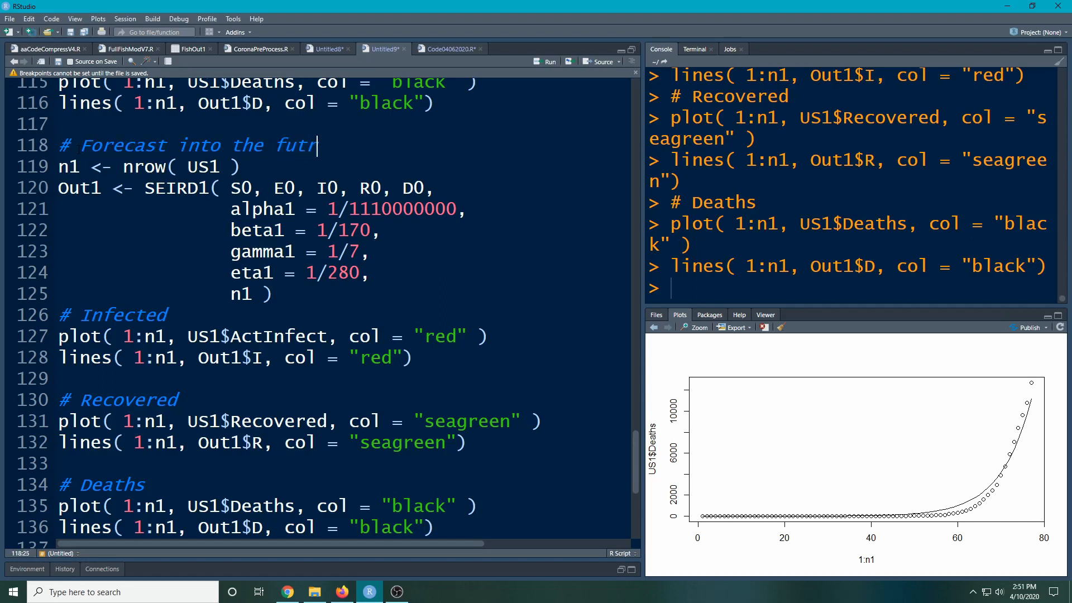
text(ure)
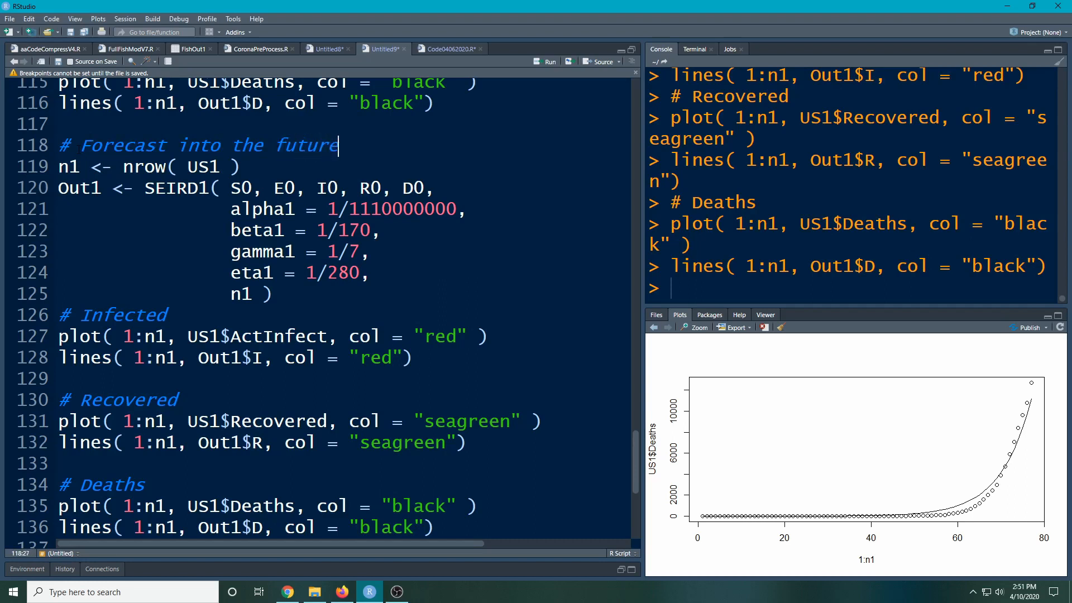
text((Extrapolati)
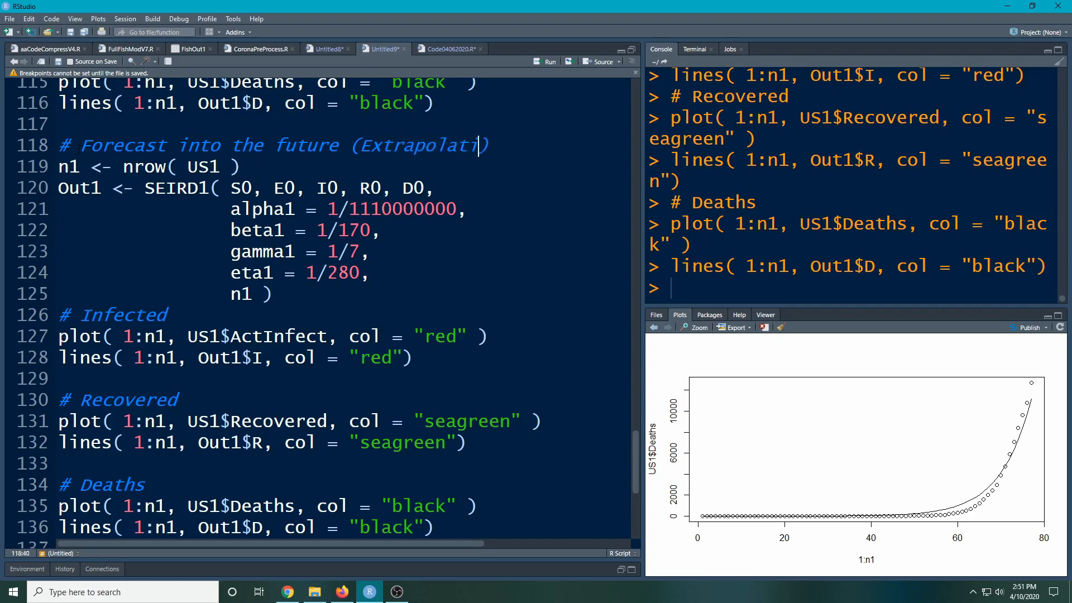
Set n2 <- 200, pass n1 = n2 into the SEIRD1 call, and start copying the Infected plot lines
text(on))
click(153, 166)
text(n2 <-)
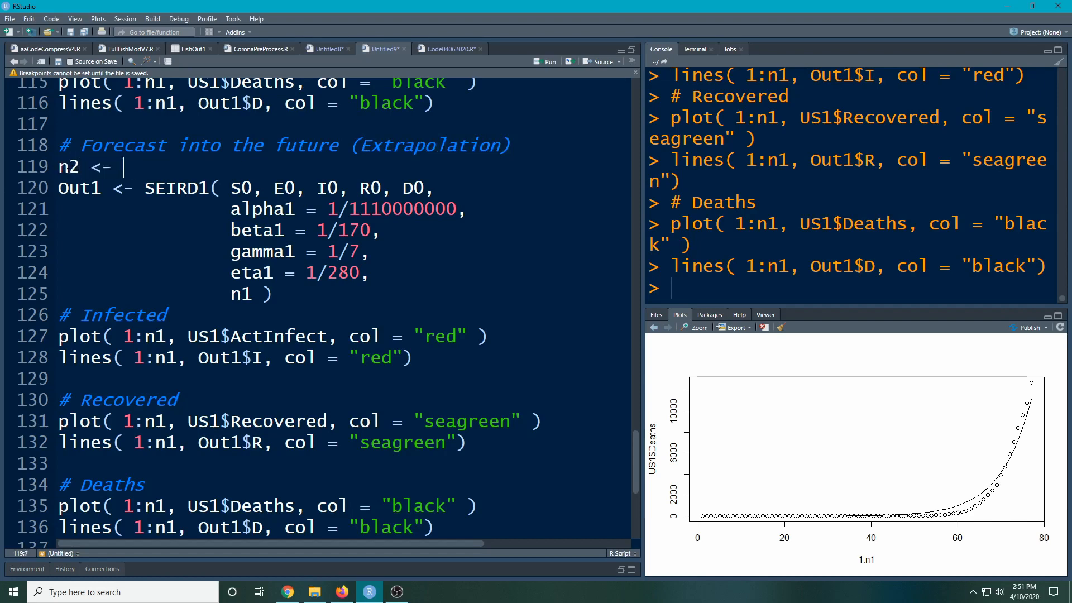
text(200)
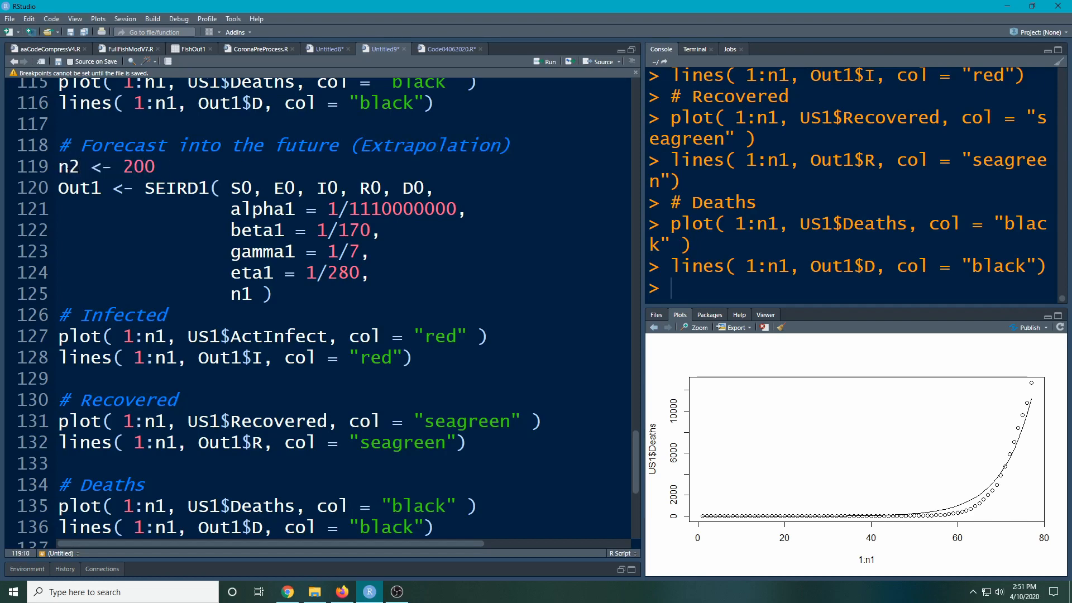
click(261, 294)
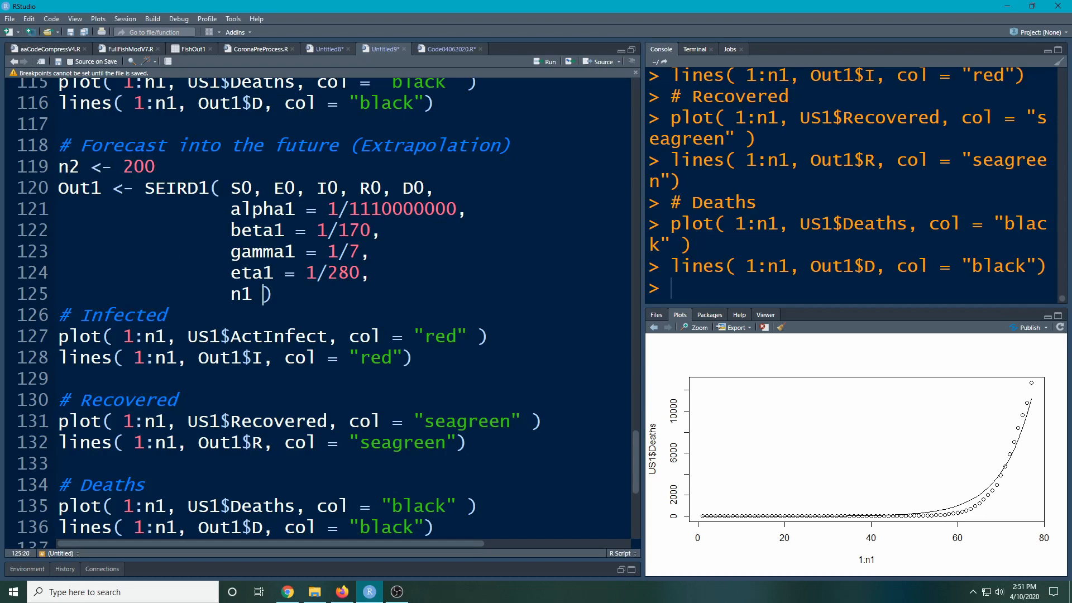
text(|)
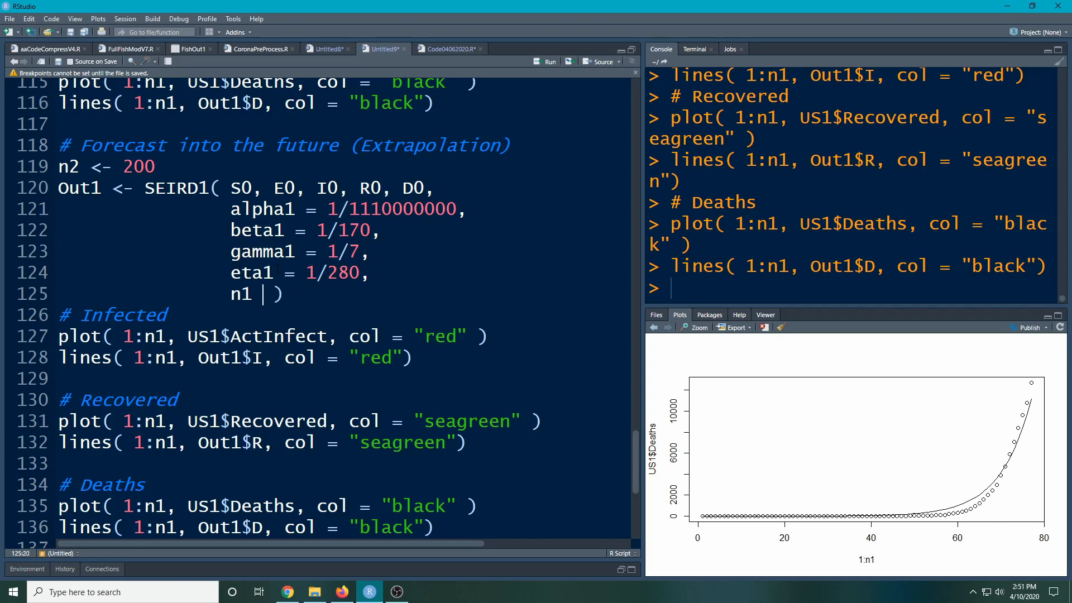
text(= n2)
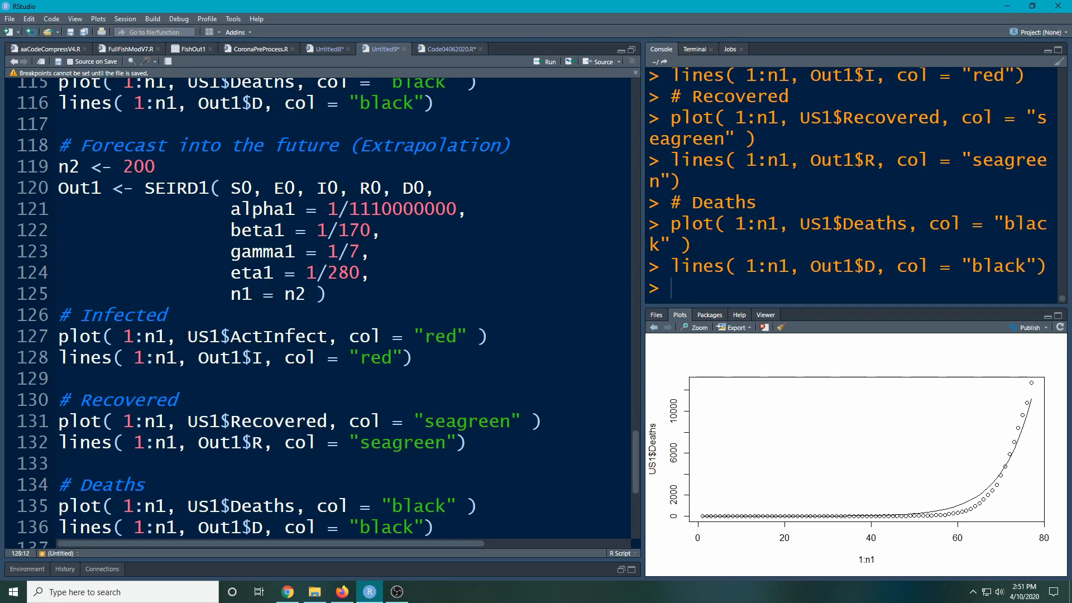
click(167, 336)
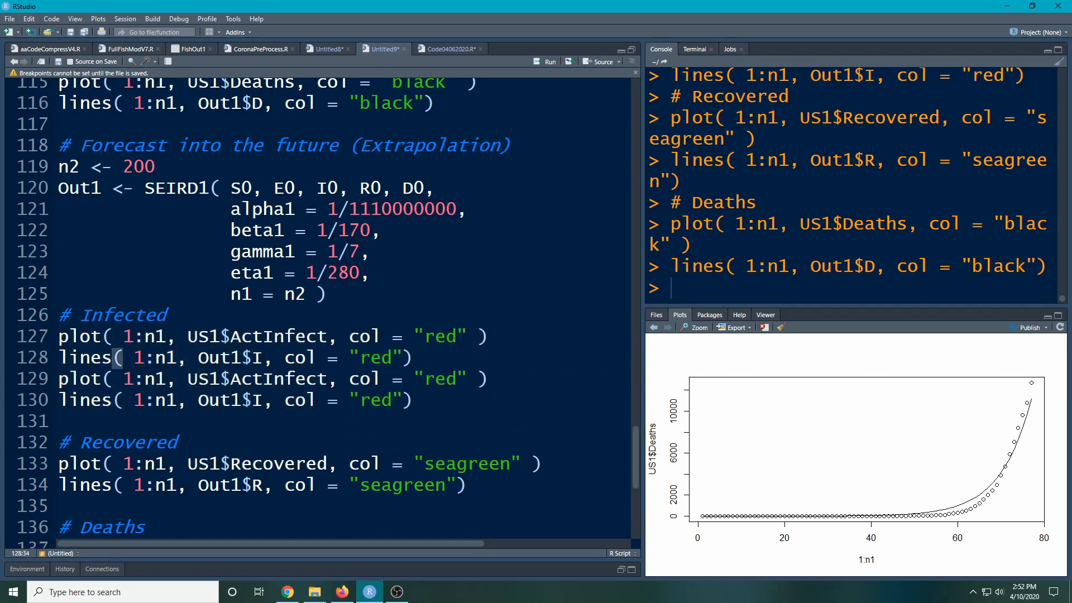
Make the first Infected line plot Out1$I over 1:n2 as a red line with type = "l"
click(102, 336)
text(2)
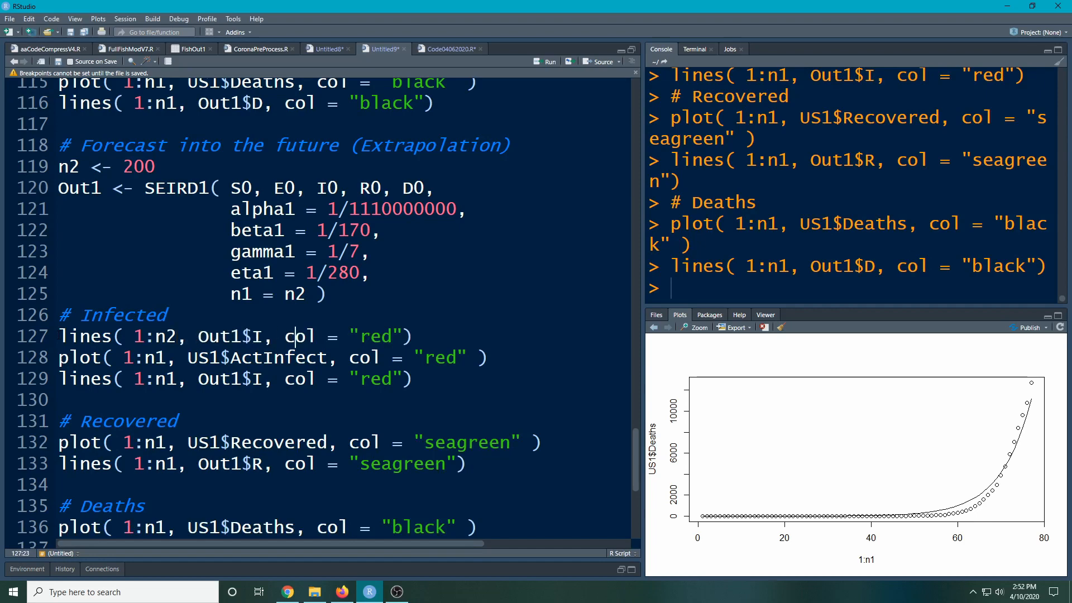
click(242, 336)
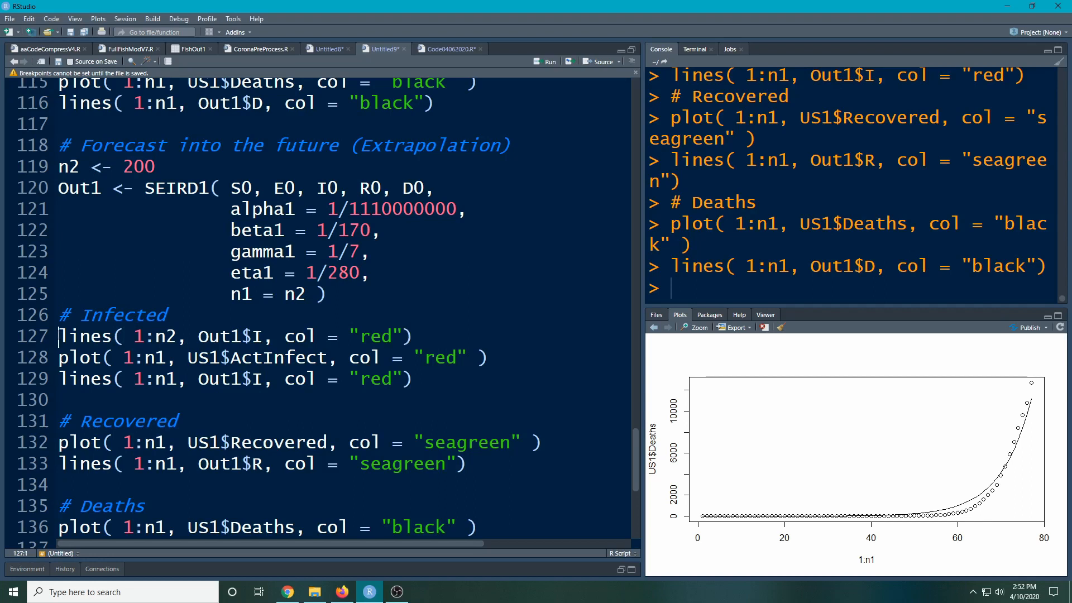
click(107, 336)
text(plot)
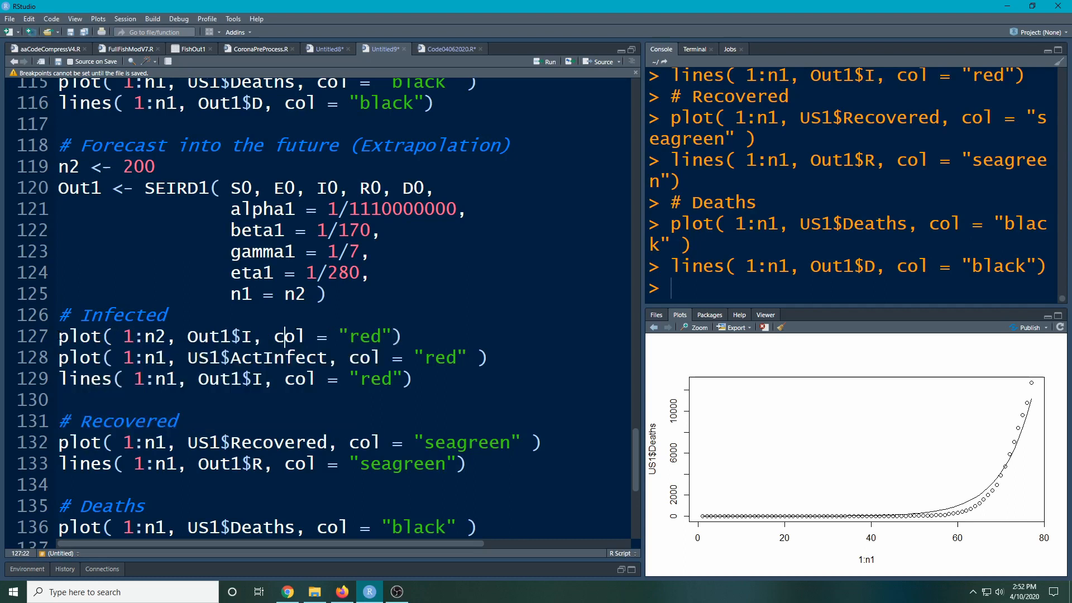
text(,)
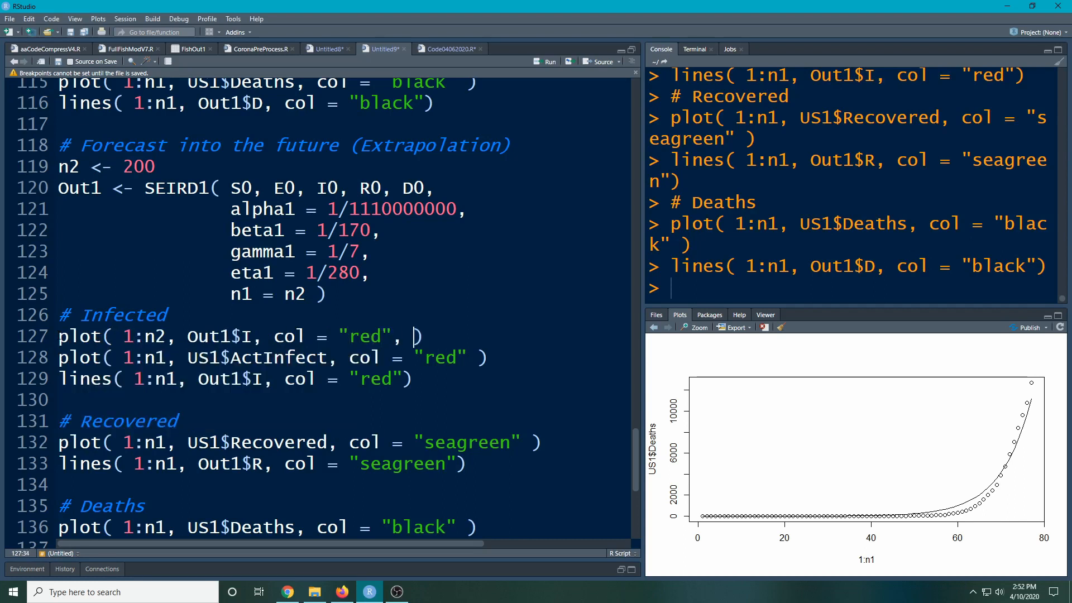
text(type = :l)
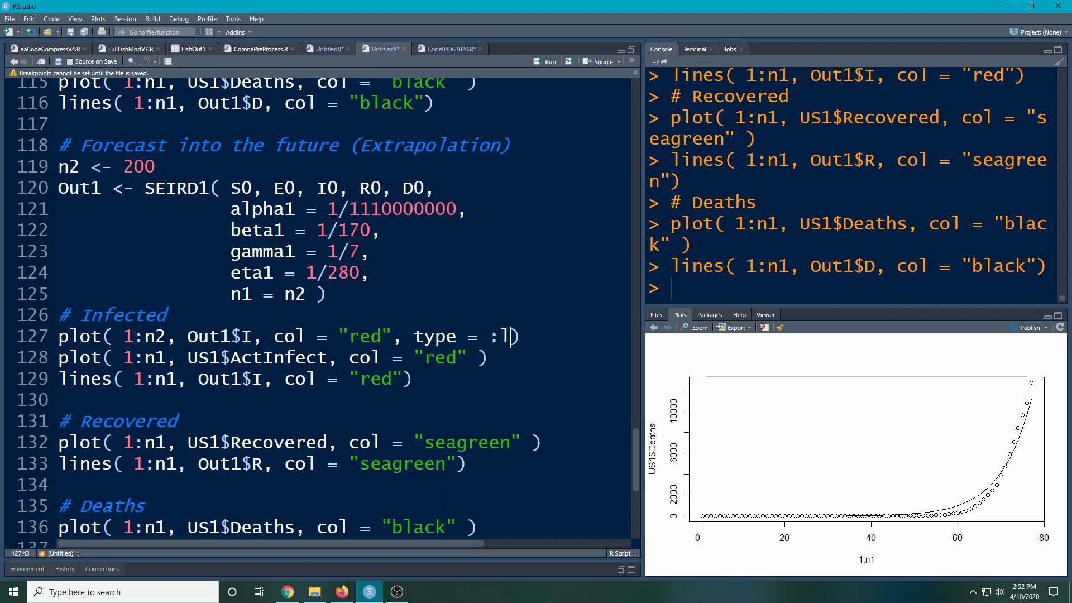
text("l)
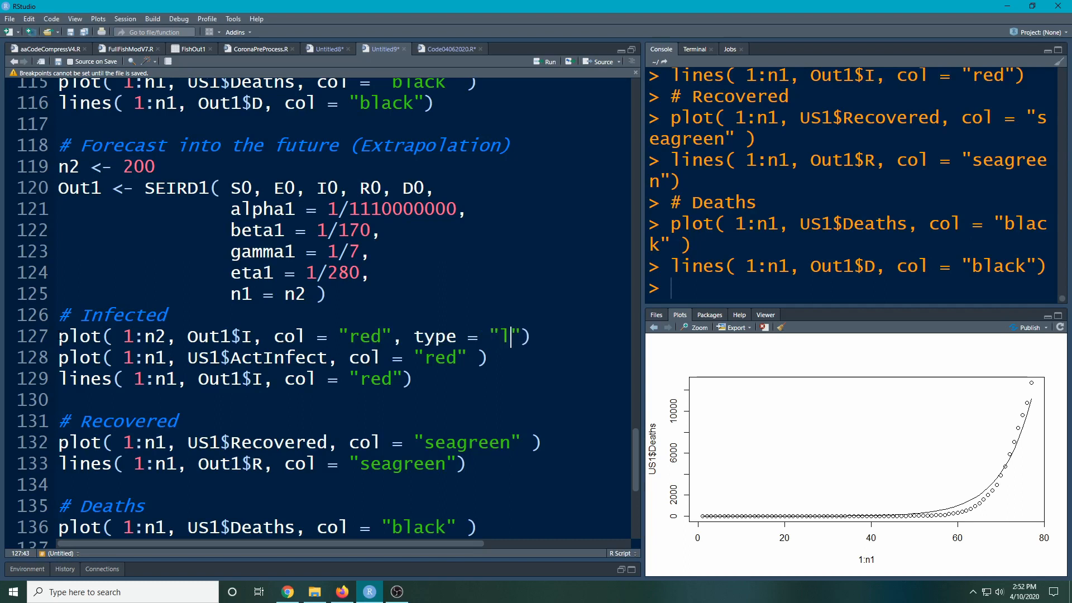
click(415, 358)
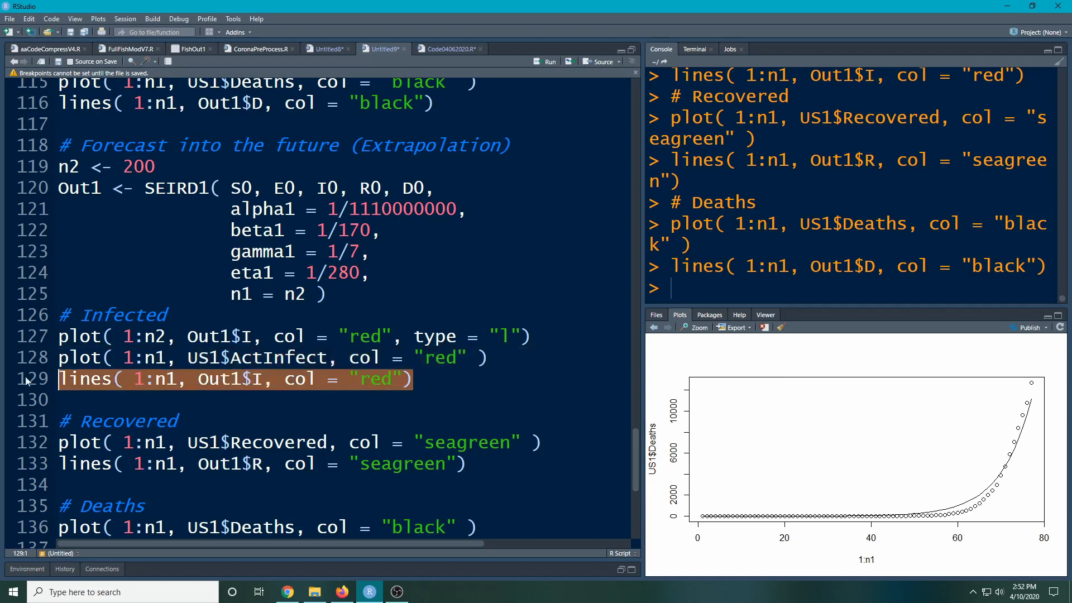
Delete the old Infected model line and draw US1$ActInfect as points instead of plot
key(Delete)
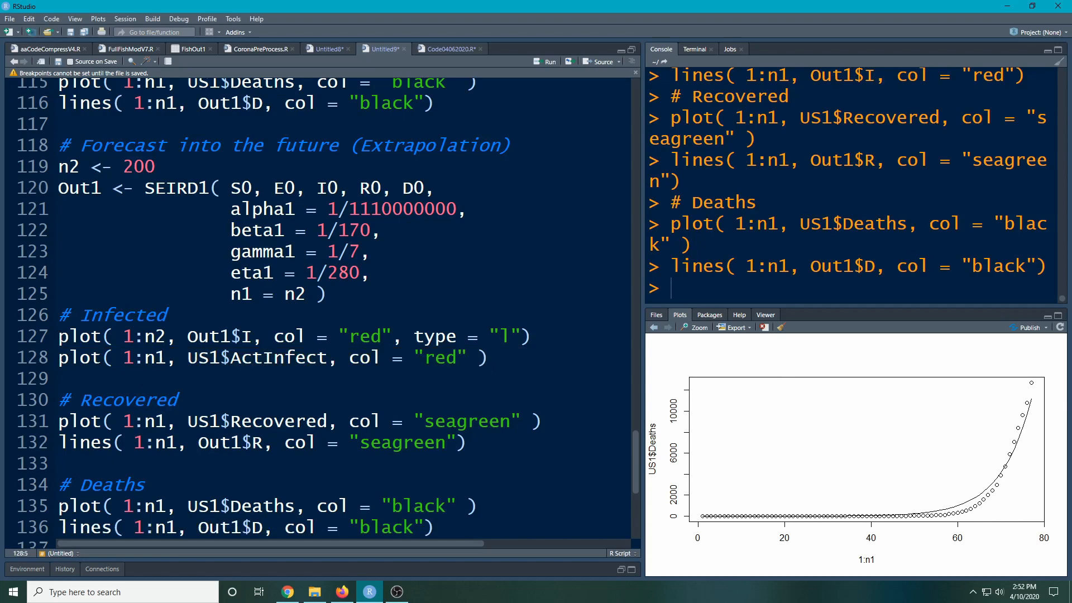
text(points)
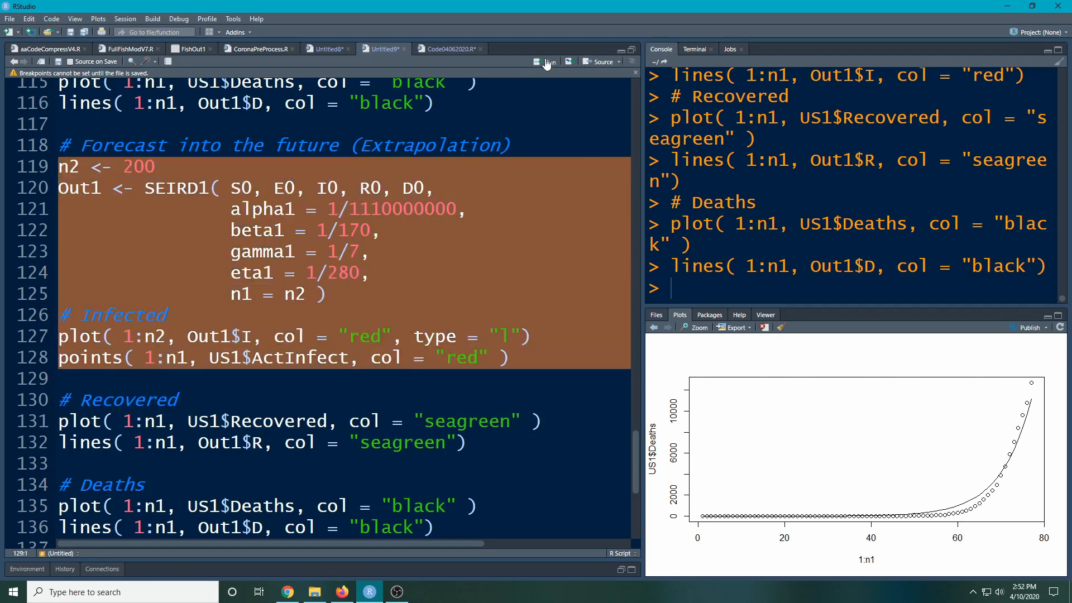
Run the forecast block to draw the 200-day infected curve with actual infection points
click(548, 62)
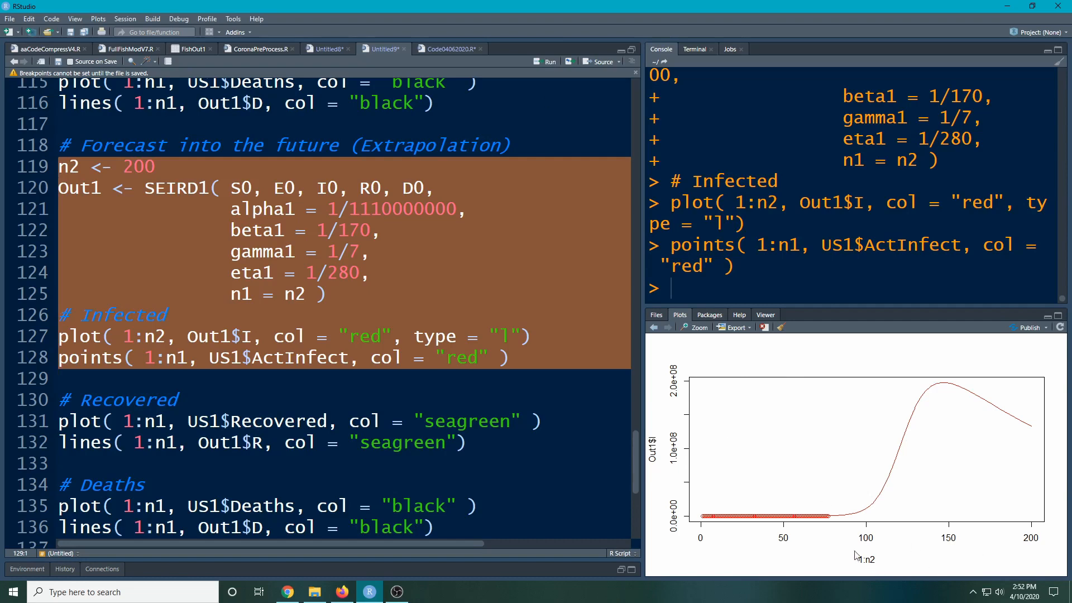
mouse_move(796, 526)
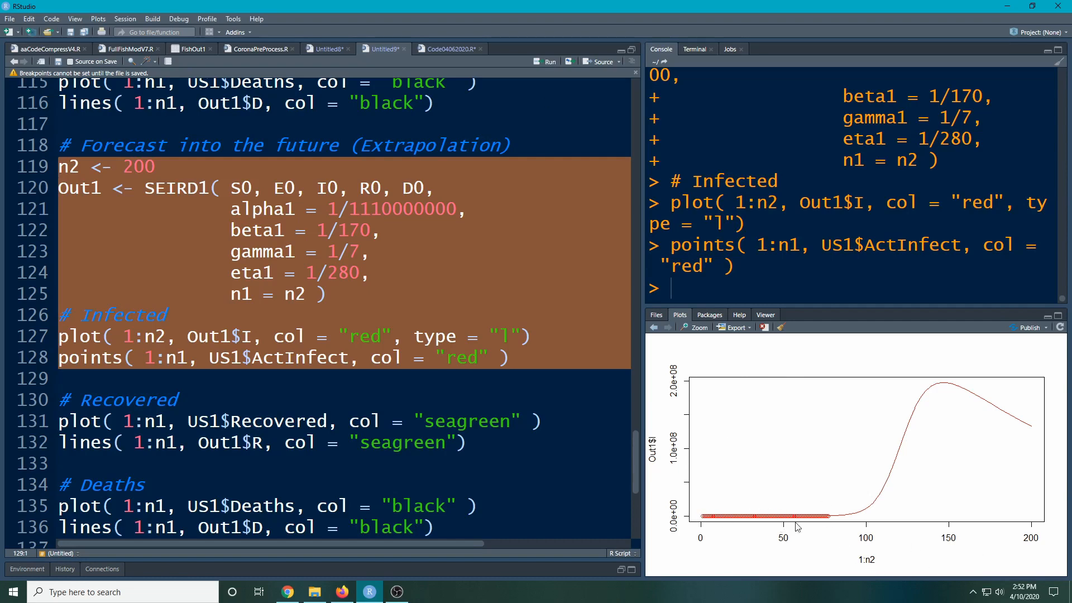
mouse_move(827, 526)
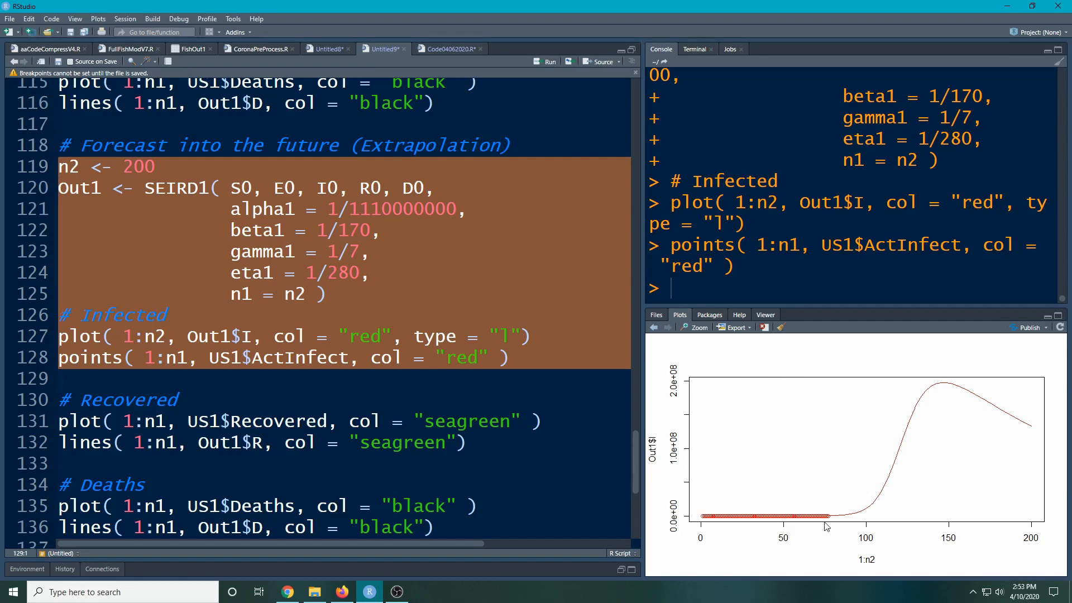
mouse_move(946, 395)
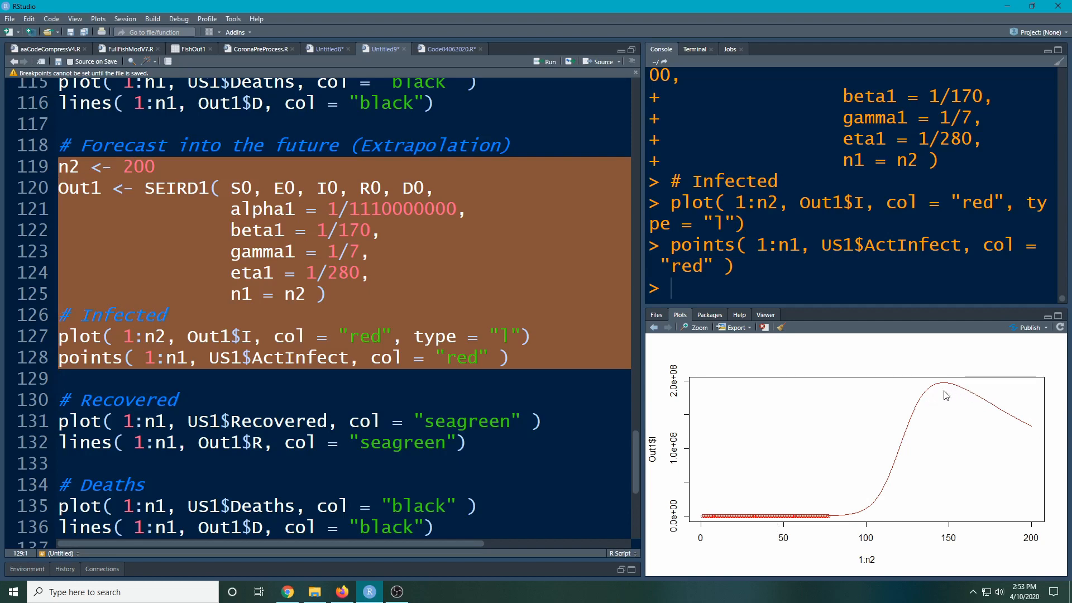
mouse_move(1051, 453)
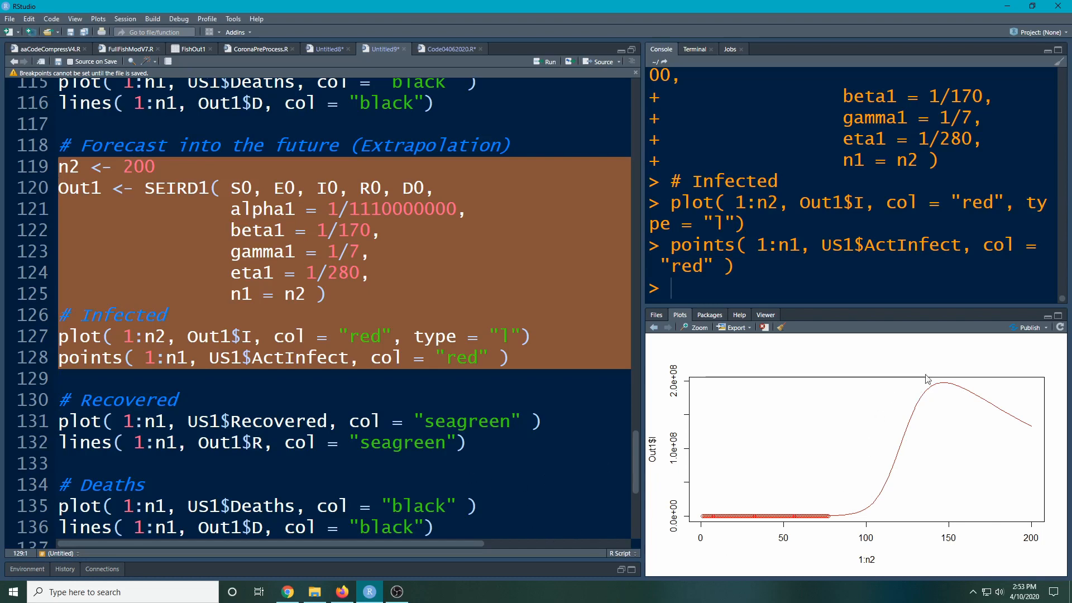
mouse_move(995, 415)
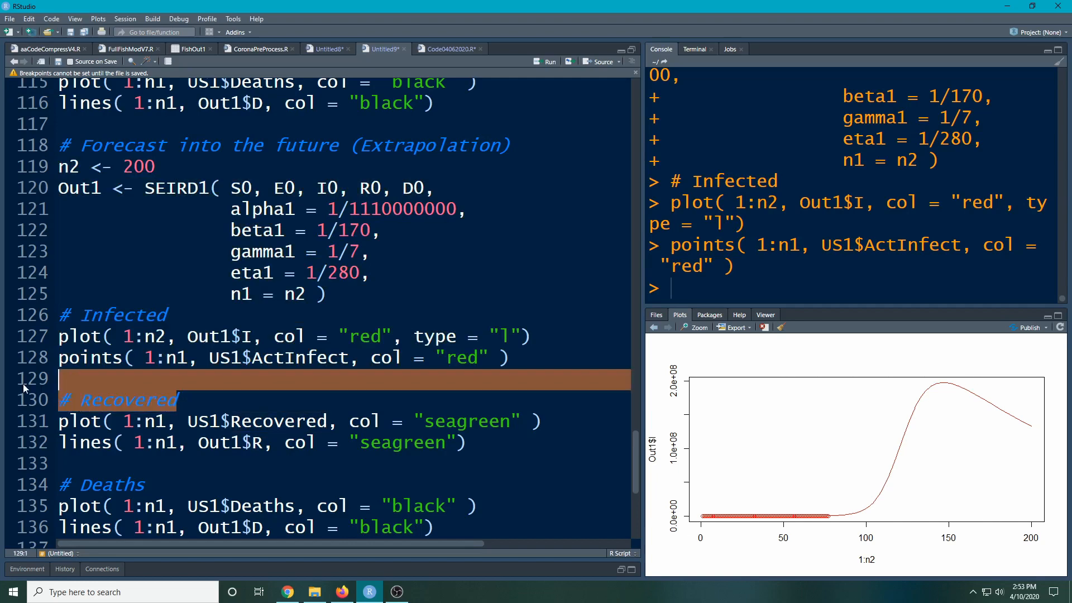
Merge Recovered and Deaths into the block as points() calls, with Recovered's model line over 1:n2
key(Delete)
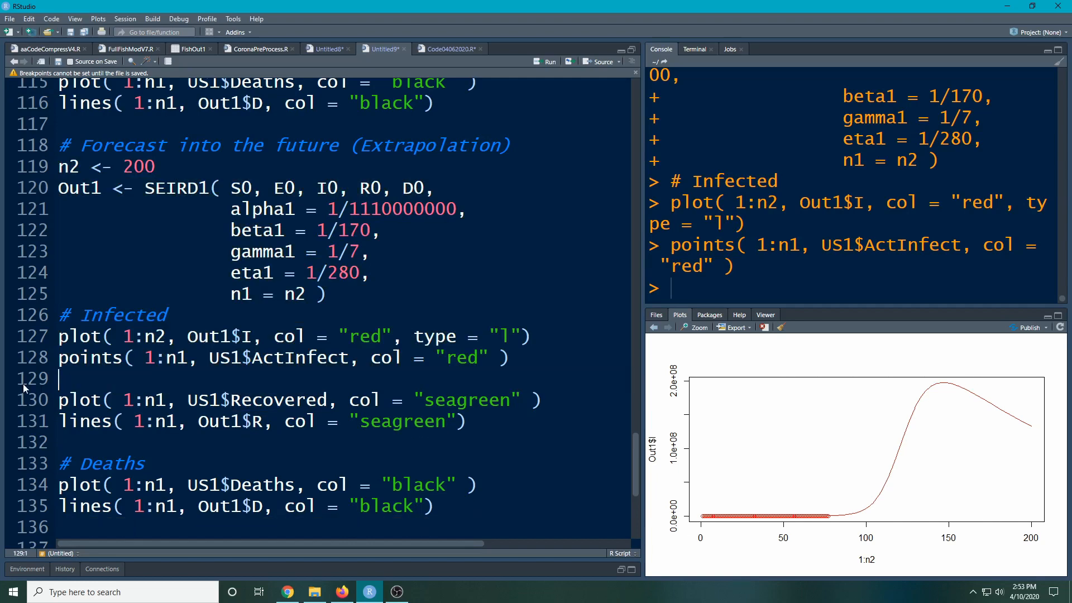
click(60, 400)
text(i)
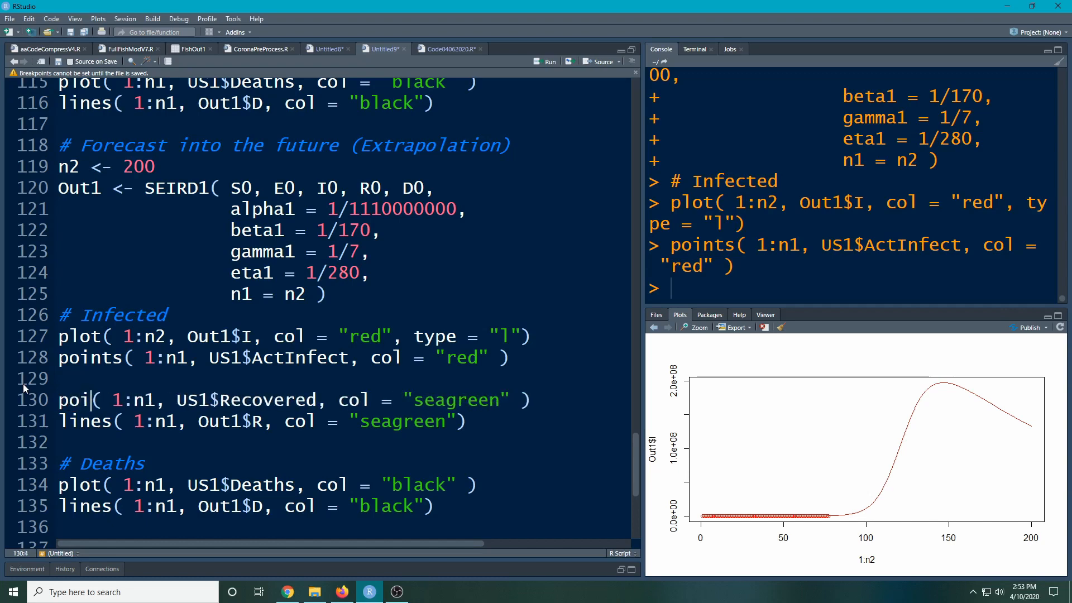
text(nts)
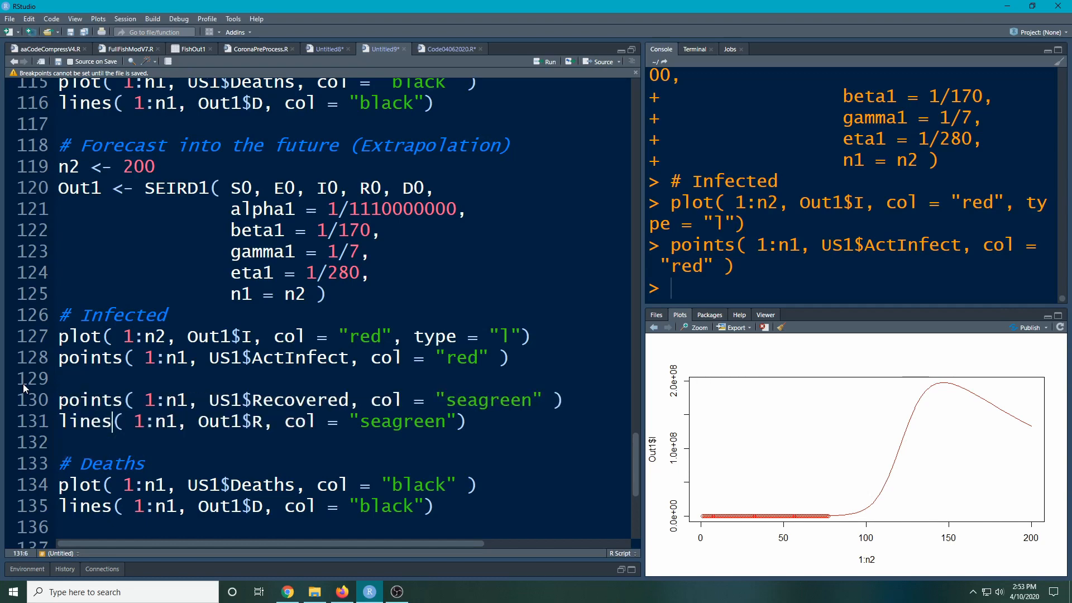
text(2)
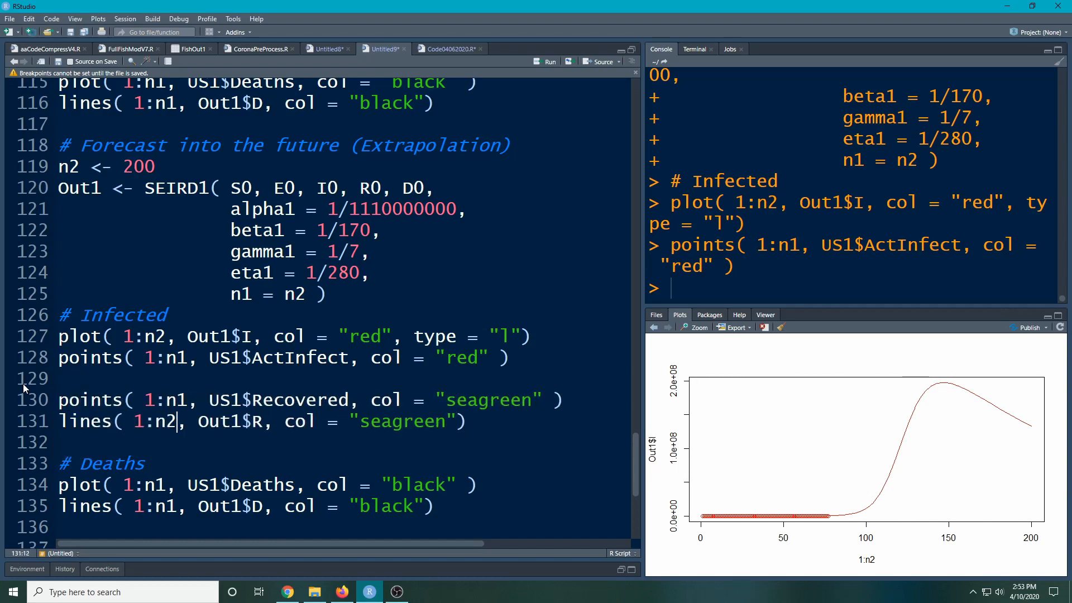
click(62, 400)
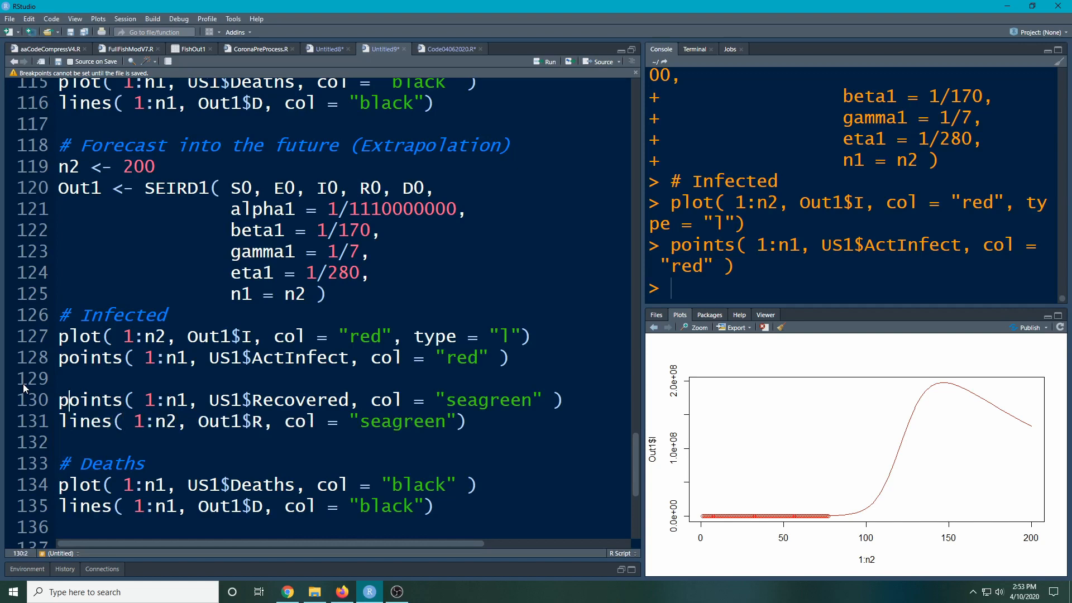
click(60, 400)
text(ints)
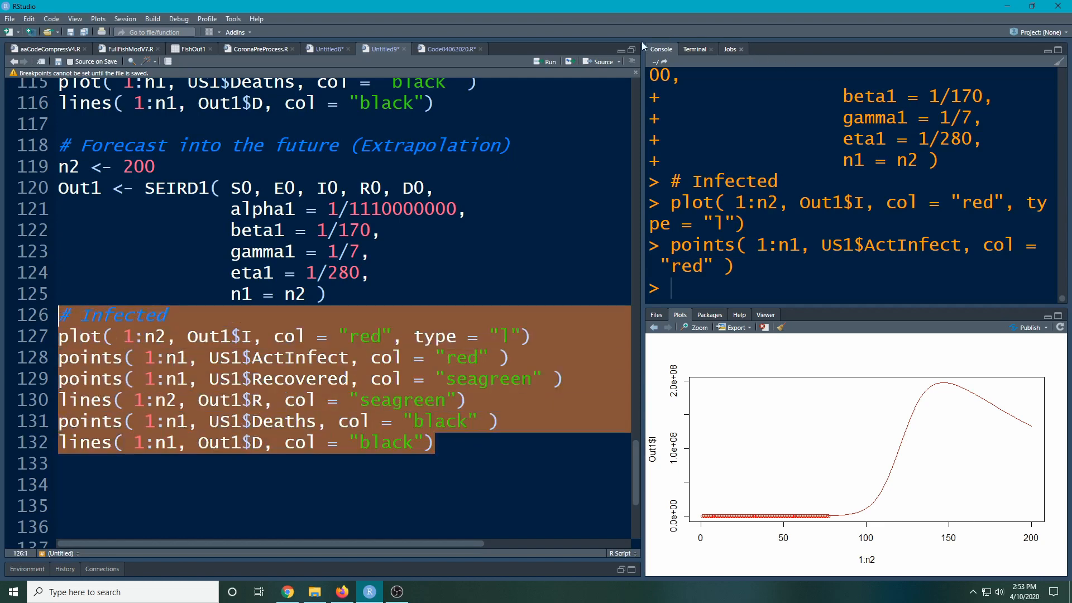
Run the combined block, hit the x/y length error, and change the Deaths line from 1:n1 to 1:n2
click(546, 62)
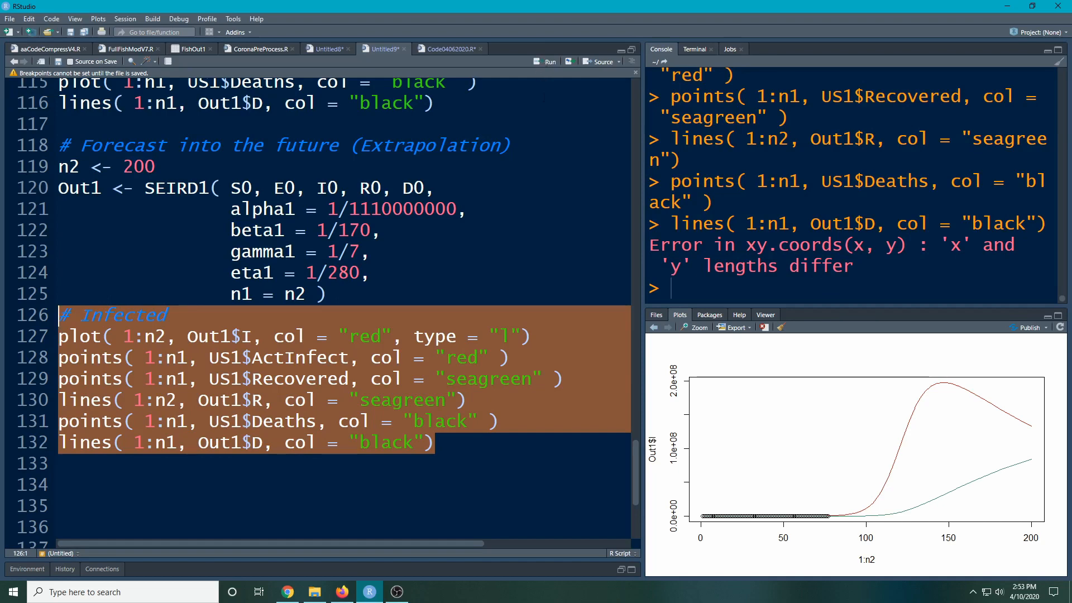
click(231, 442)
text(2)
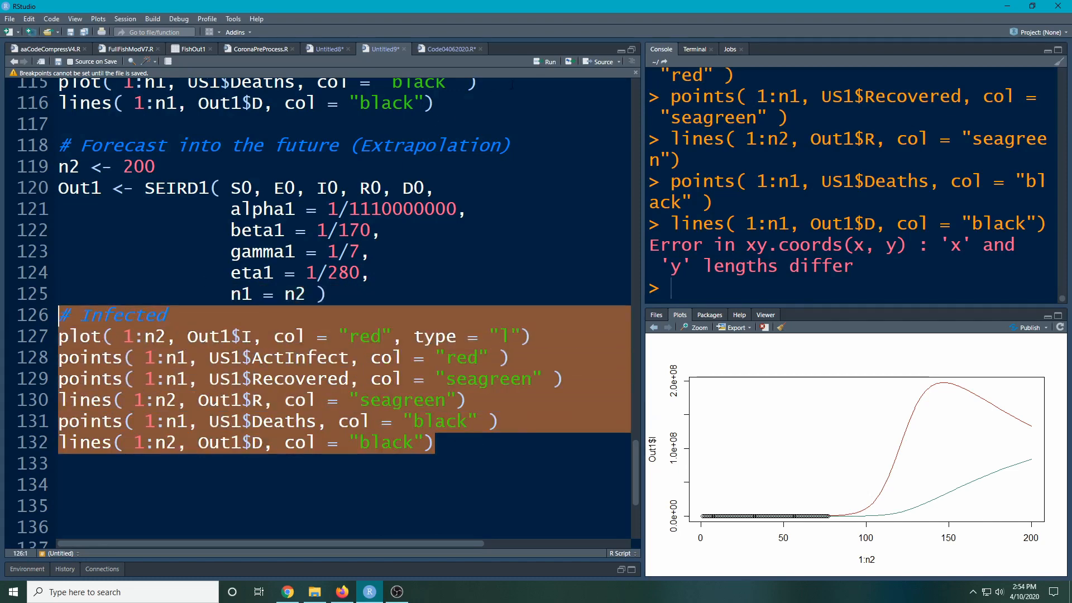
Rerun the block so the black deaths forecast joins the red infected and green recovered curves
click(549, 61)
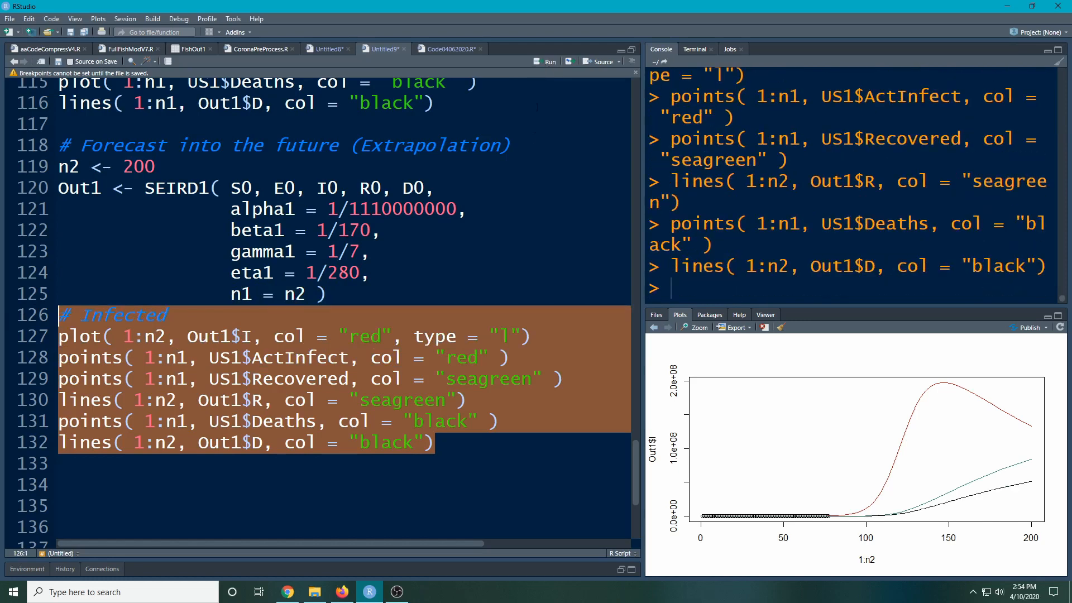
mouse_move(1036, 525)
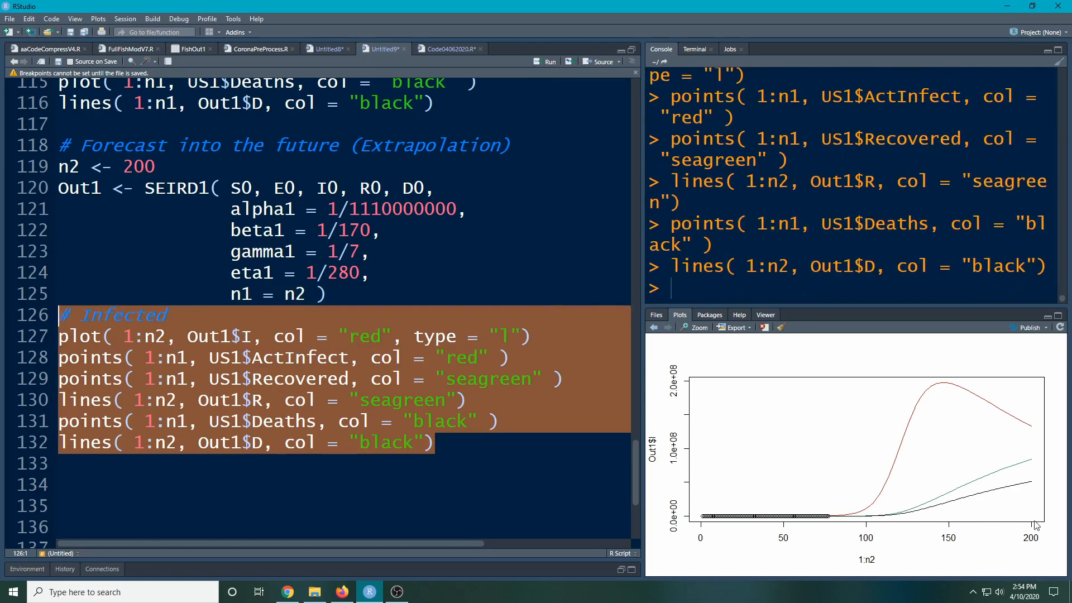
mouse_move(706, 522)
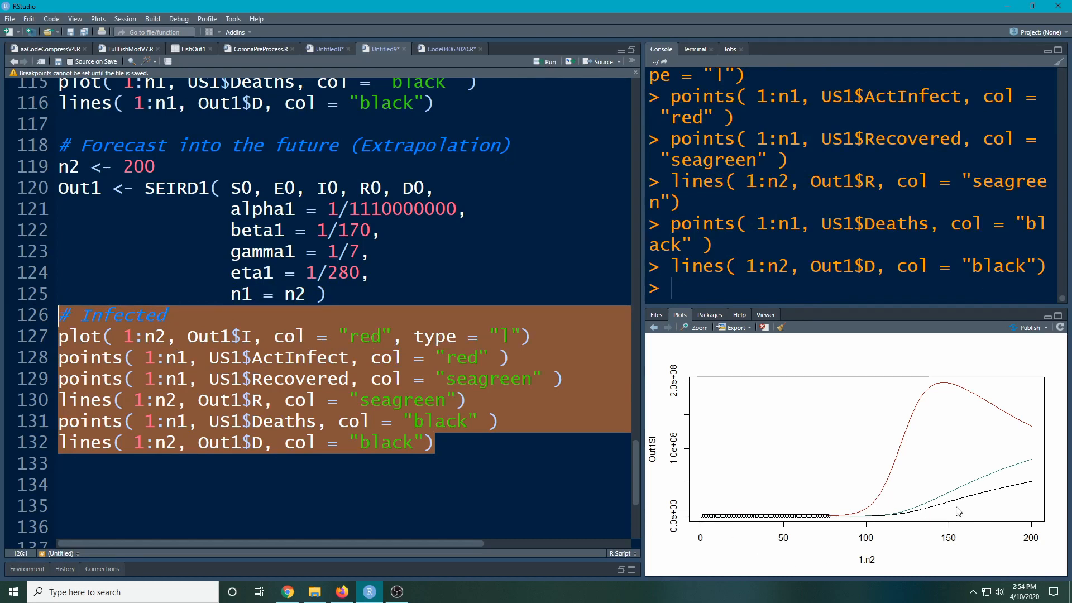
mouse_move(1040, 467)
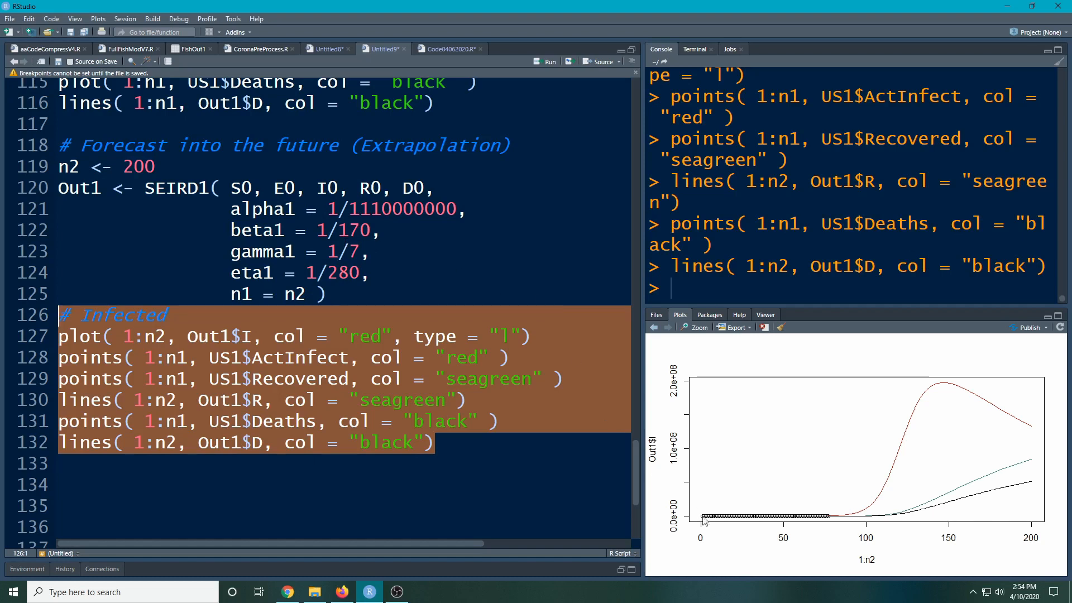
mouse_move(912, 437)
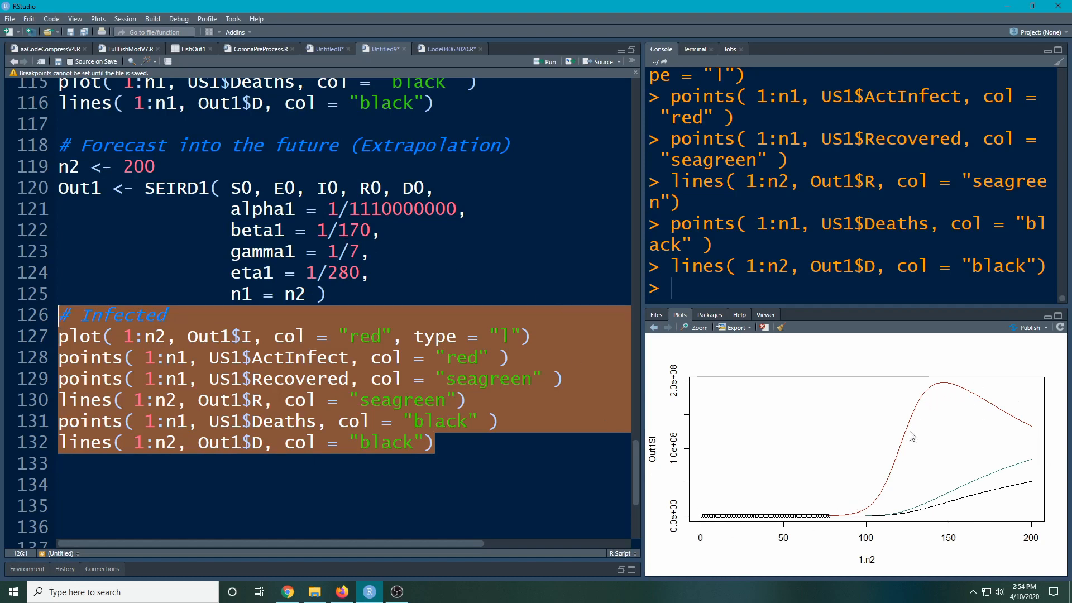
mouse_move(1058, 451)
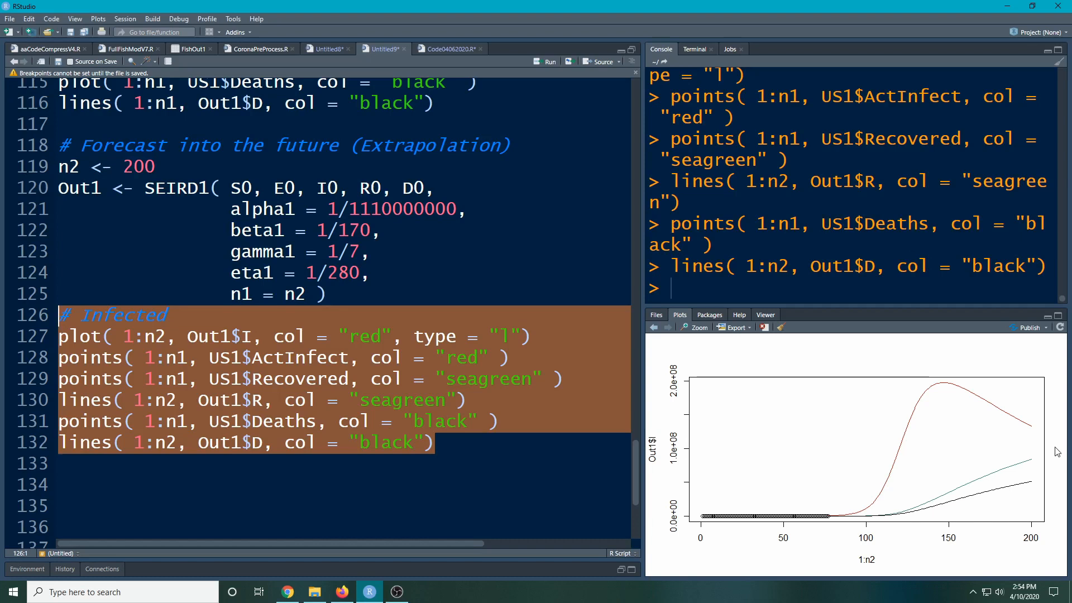
mouse_move(680, 368)
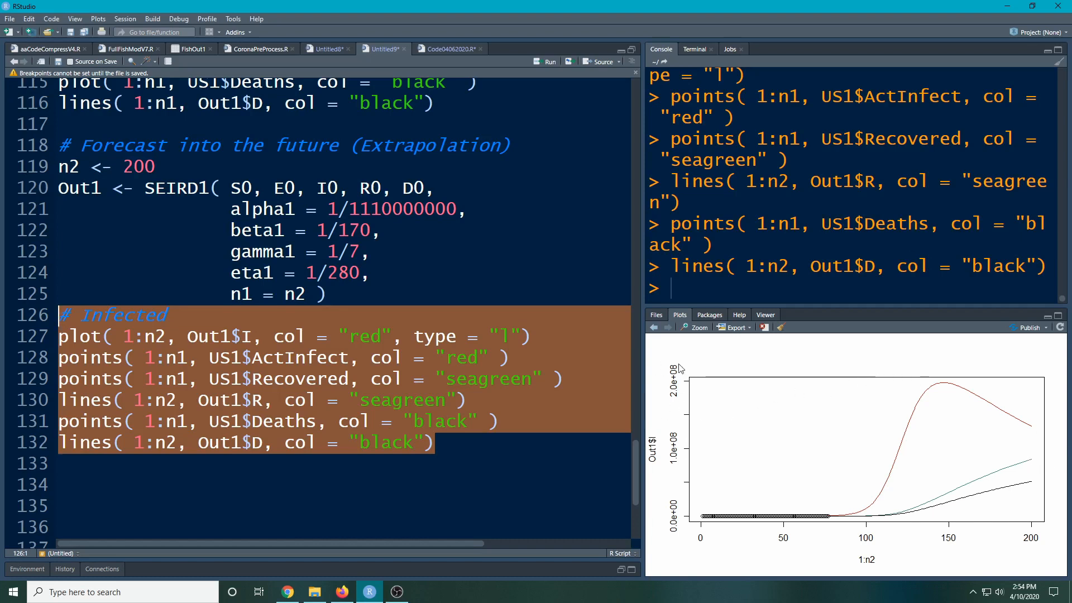
mouse_move(671, 403)
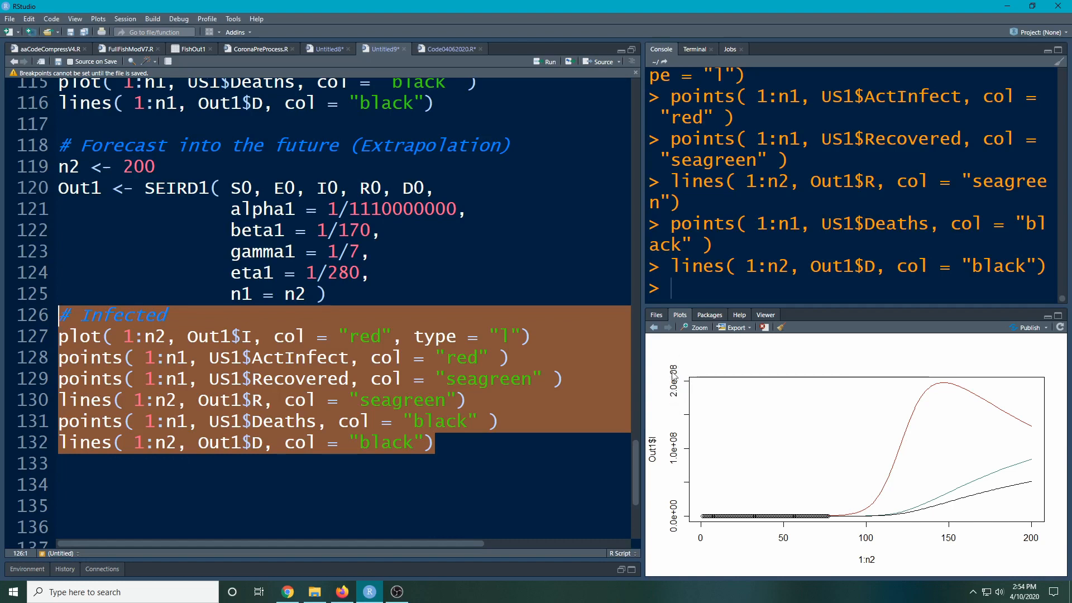
mouse_move(674, 350)
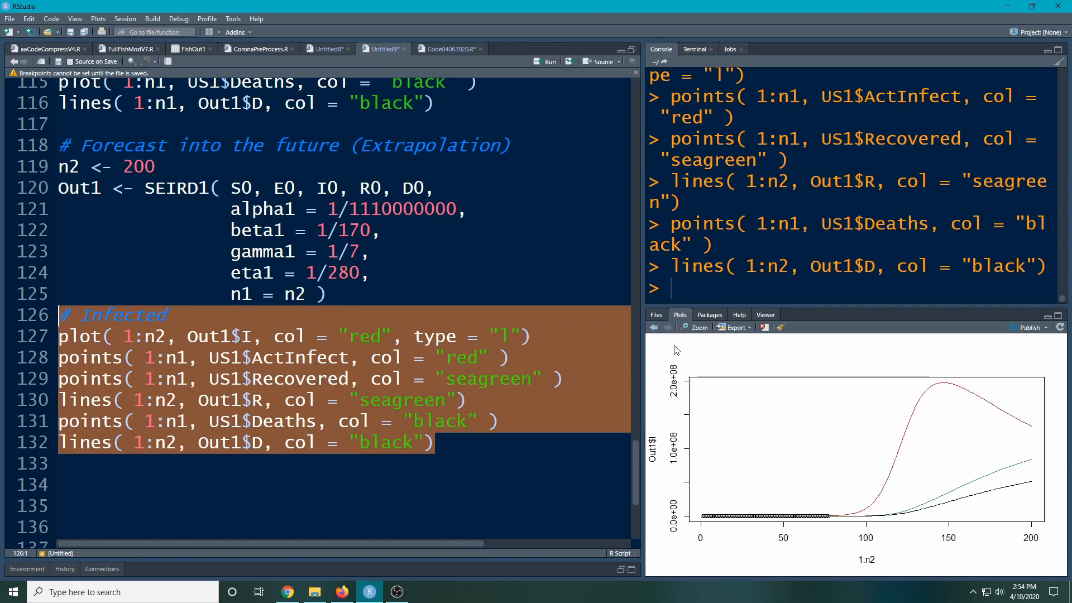
mouse_move(692, 371)
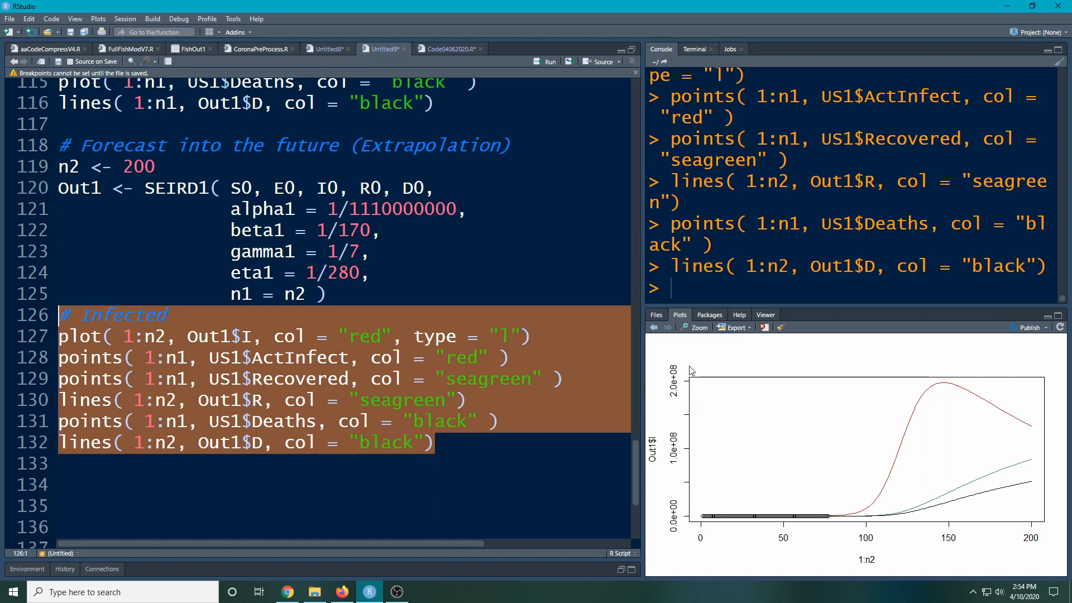
mouse_move(990, 427)
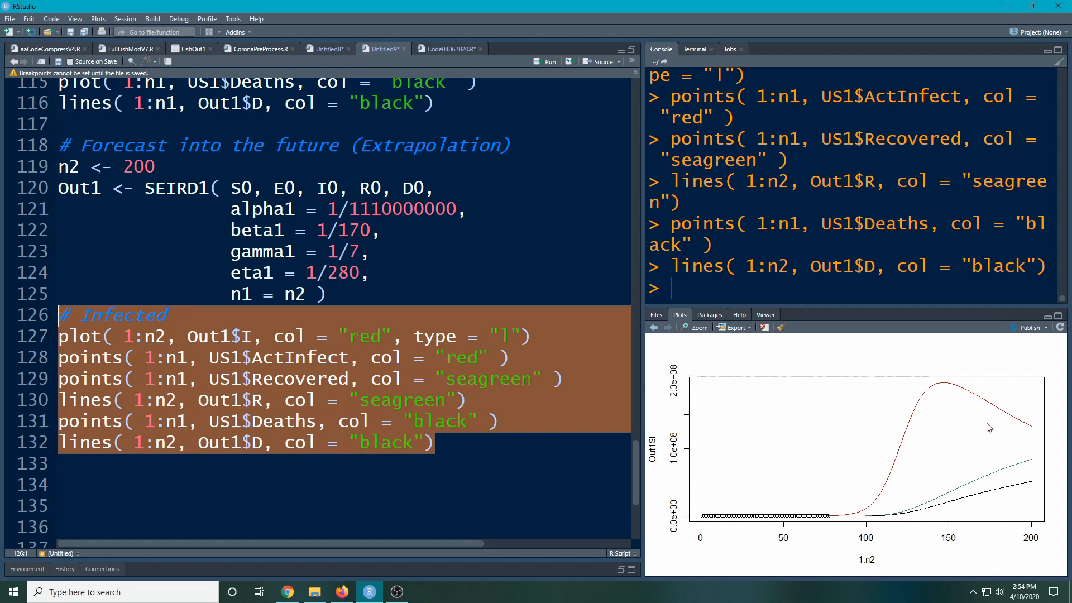
mouse_move(962, 383)
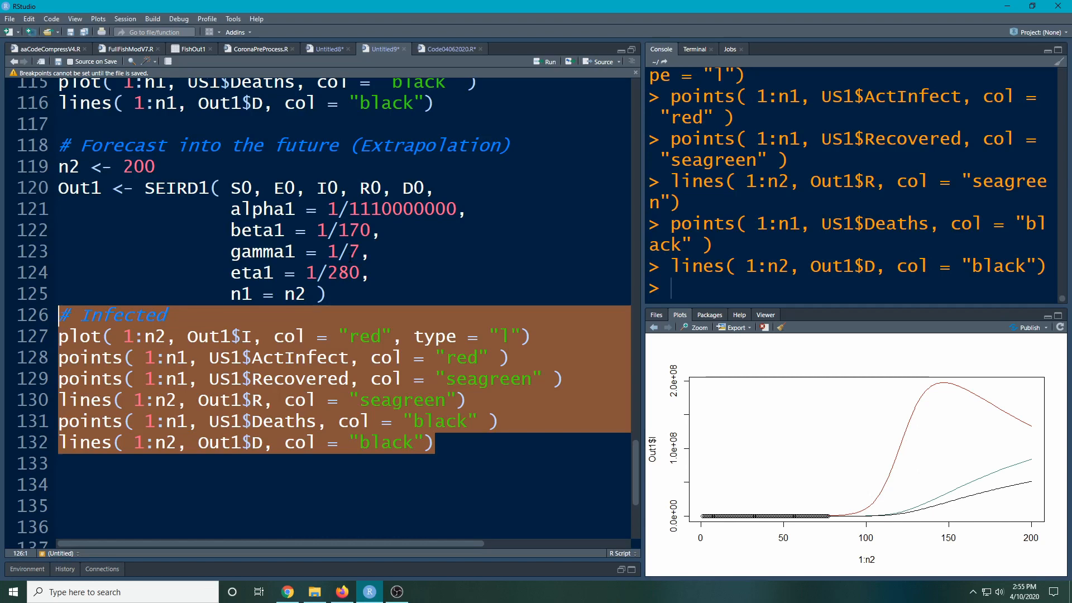
mouse_move(450, 325)
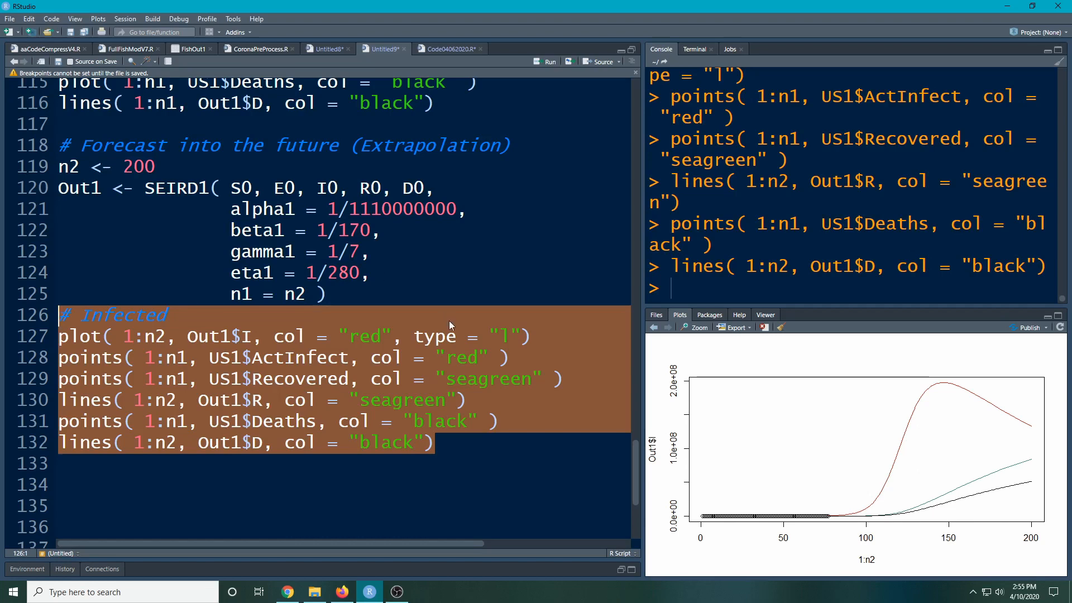
mouse_move(483, 331)
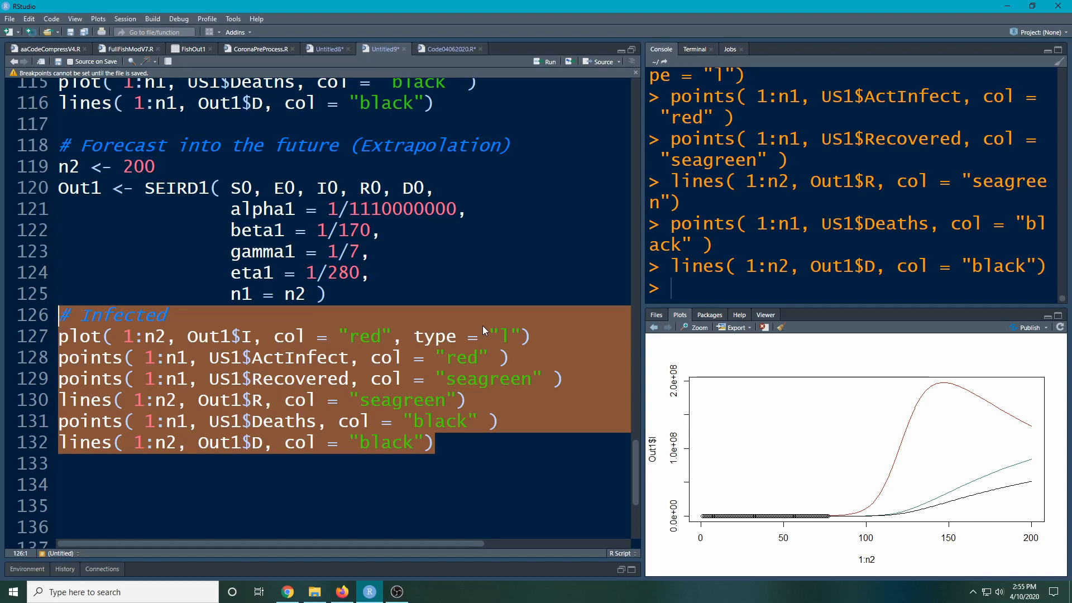